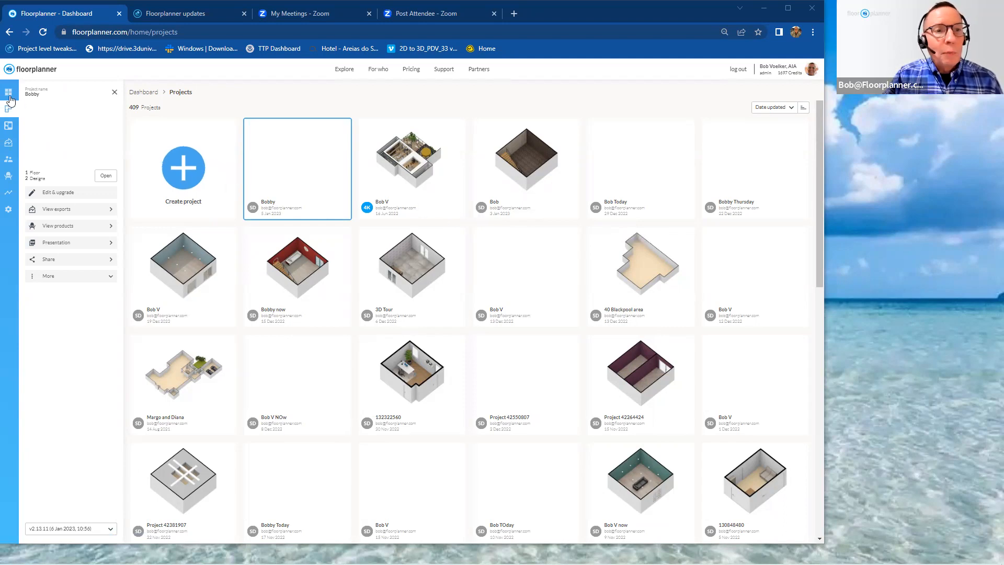
{"action": "mouse_move", "coordinate": [10, 93]}
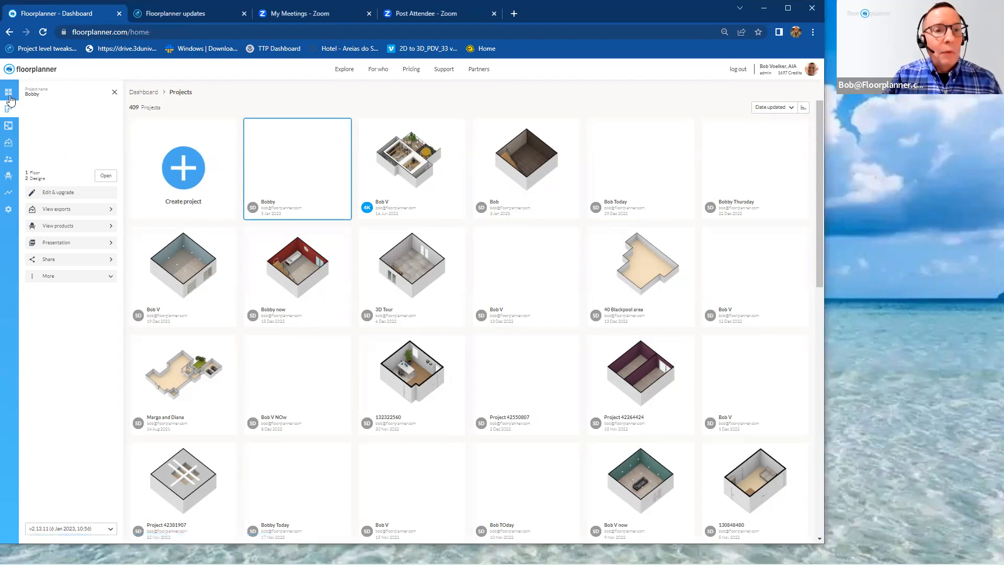
Step: Return to the dashboard home and browse its latest projects and exports
{"action": "left_click", "coordinate": [10, 93]}
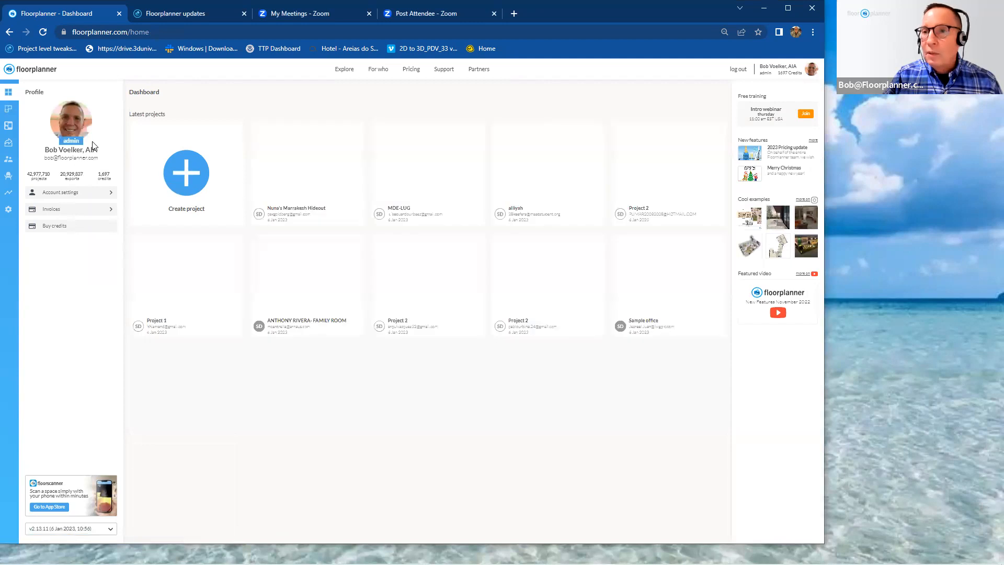
{"action": "scroll", "scroll_direction": "down", "scroll_amount": 3}
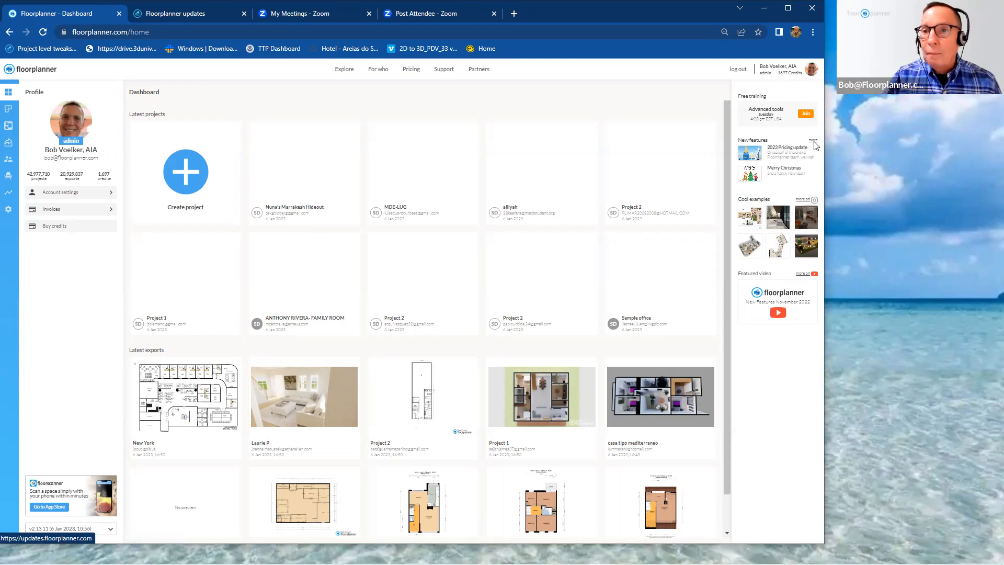
Step: Browse the updates page announcements such as Oculus VR 3D tours and Magic Layout
{"action": "left_click", "coordinate": [813, 139]}
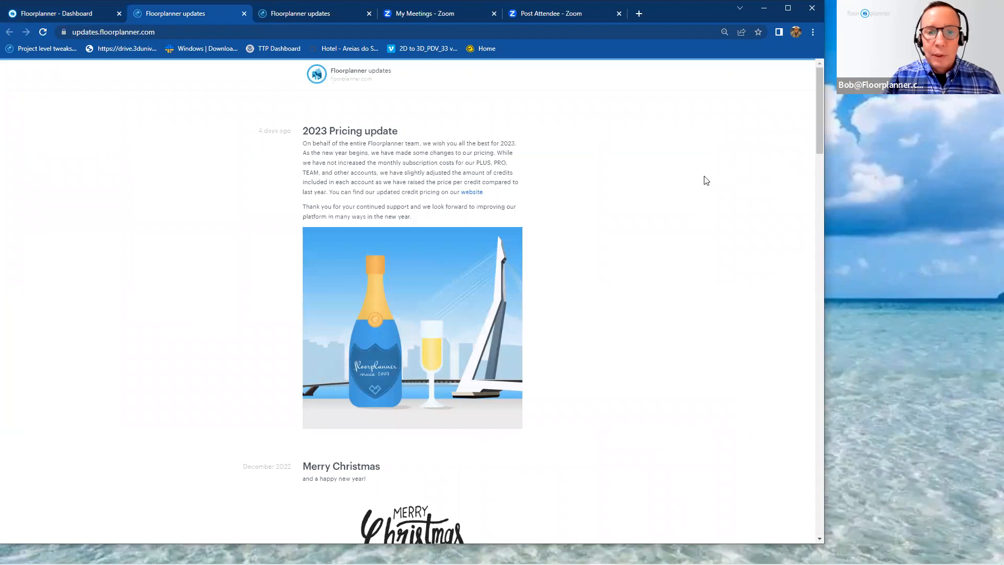
{"action": "scroll", "scroll_direction": "down", "scroll_amount": 3}
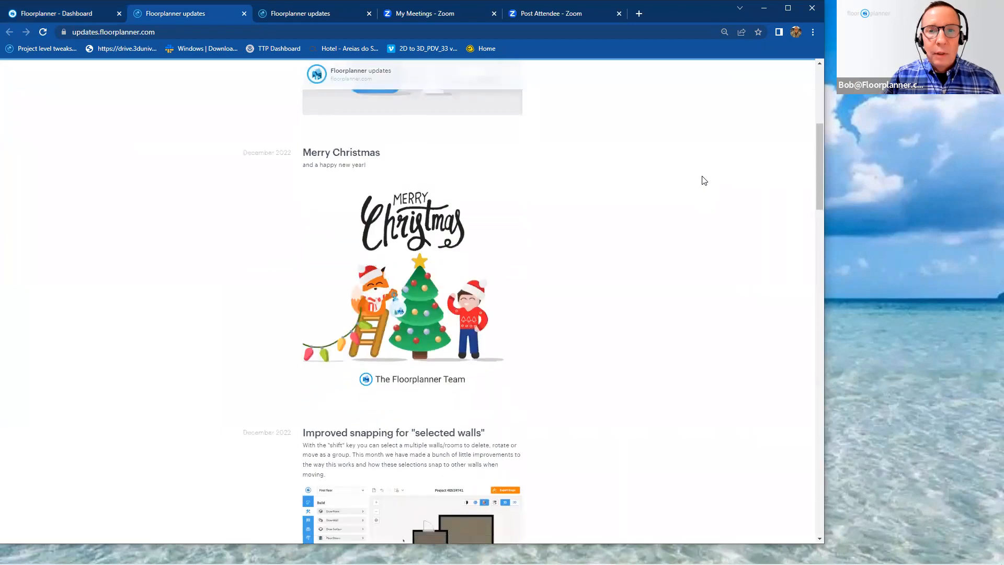
{"action": "scroll", "scroll_direction": "down", "scroll_amount": 3}
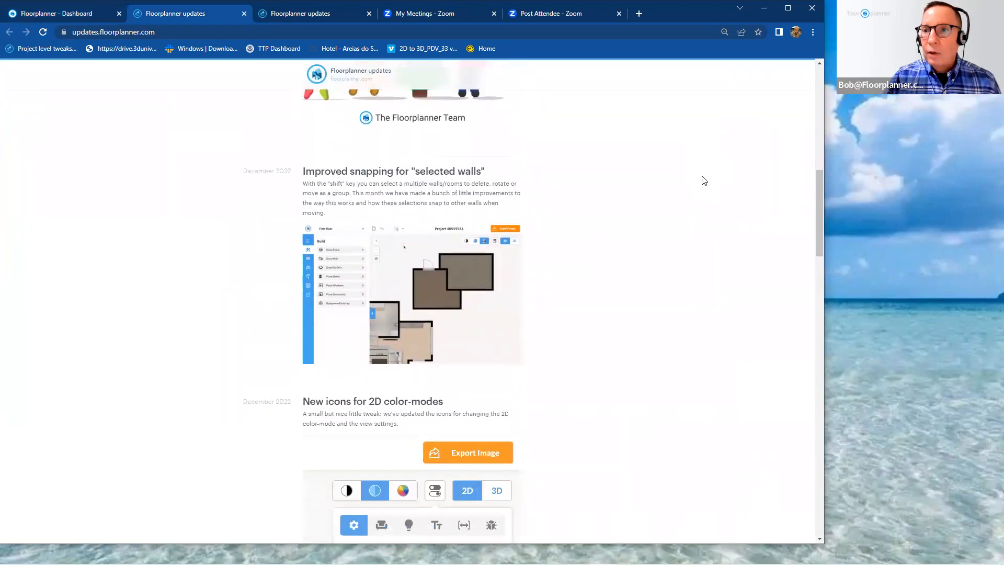
{"action": "scroll", "scroll_direction": "down", "scroll_amount": 3}
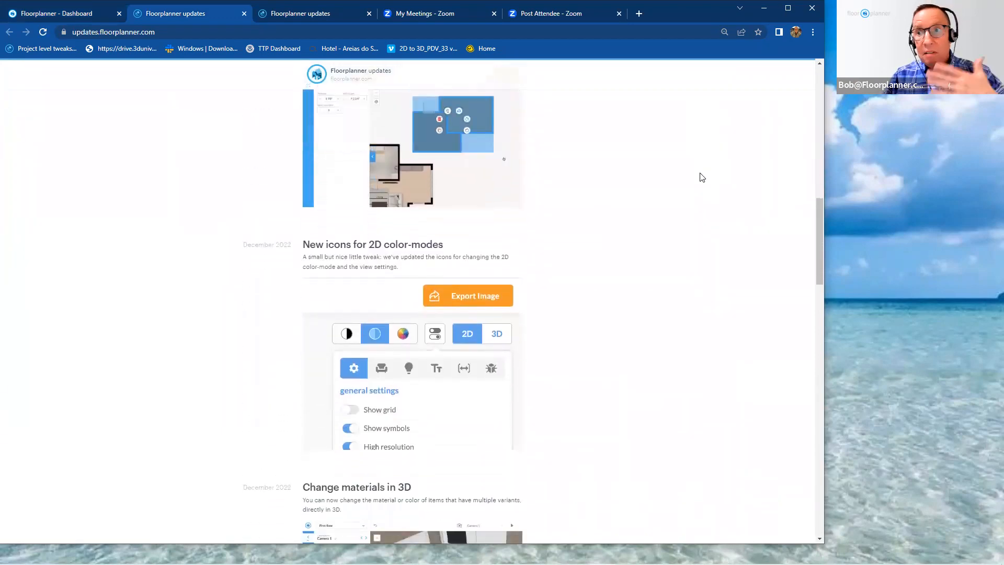
{"action": "scroll", "scroll_direction": "down", "scroll_amount": 3}
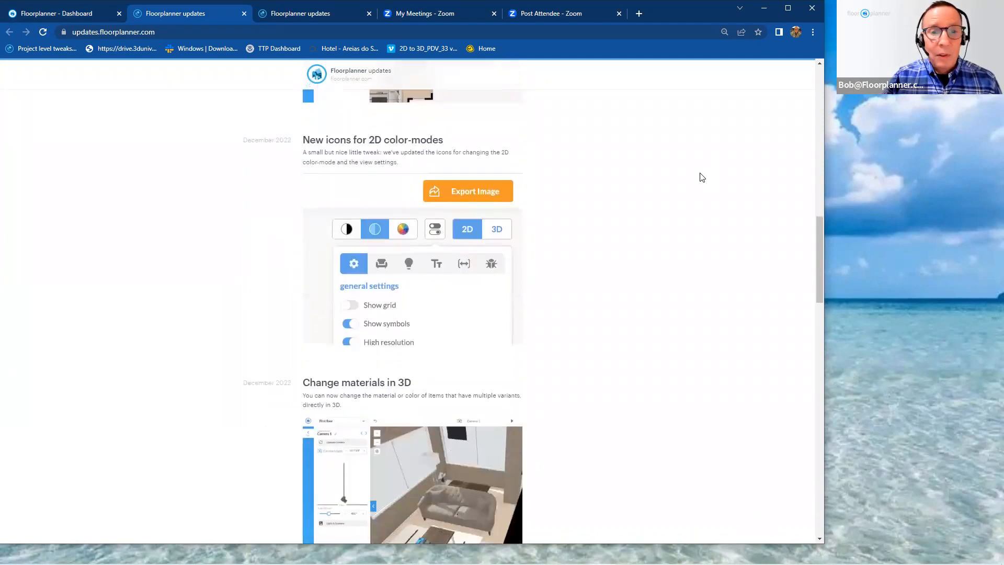
{"action": "scroll", "scroll_direction": "down", "scroll_amount": 3}
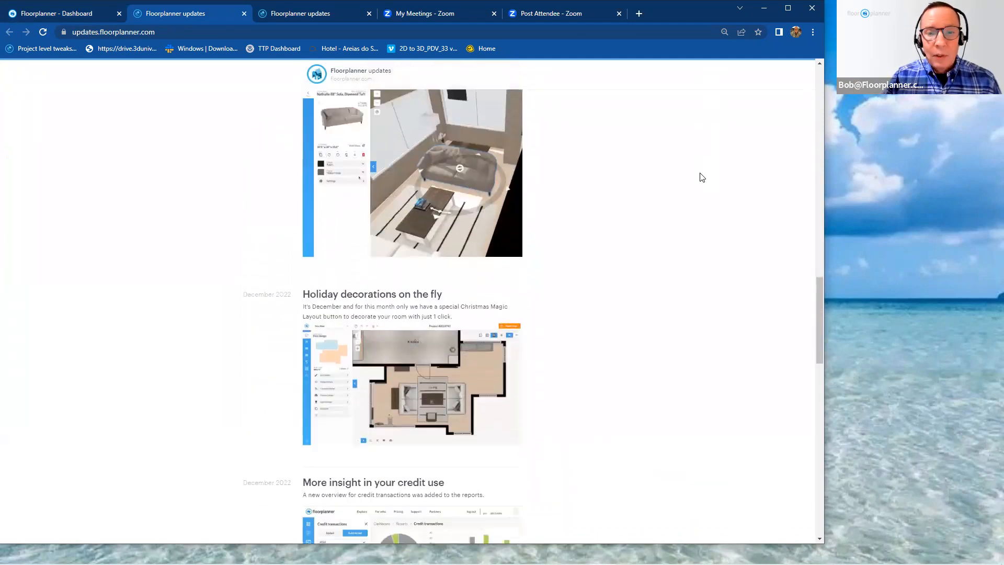
{"action": "scroll", "scroll_direction": "down", "scroll_amount": 3}
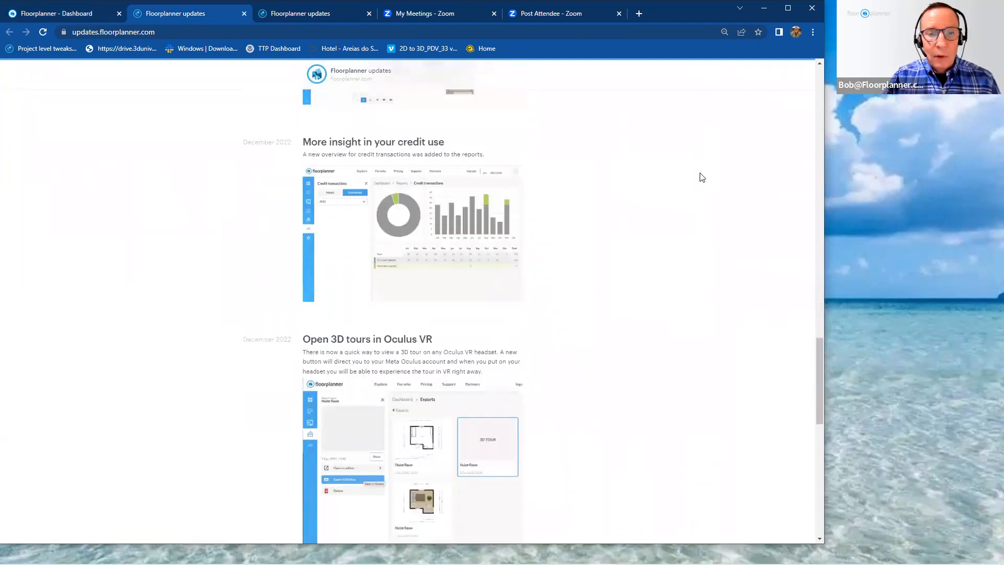
{"action": "scroll", "scroll_direction": "down", "scroll_amount": 3}
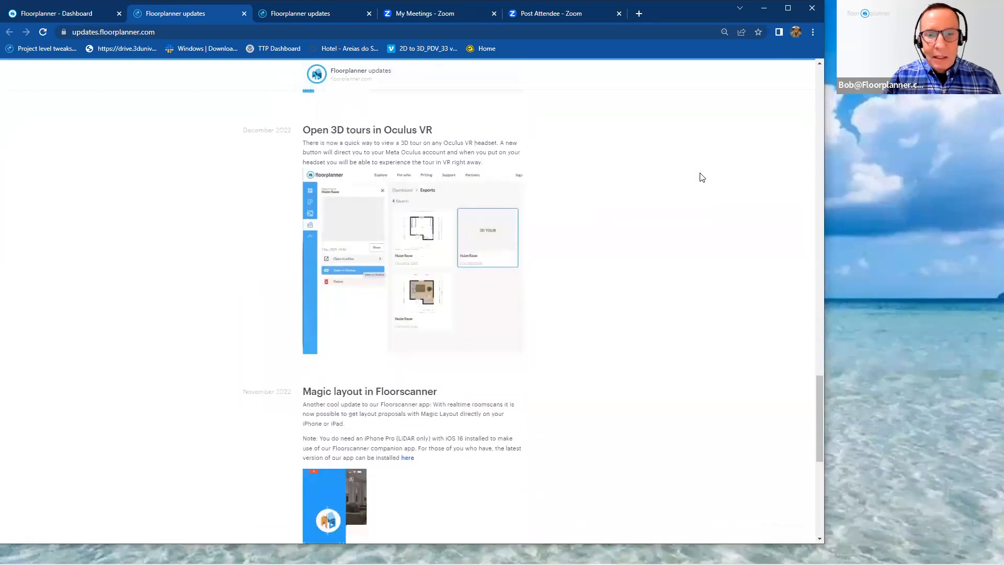
{"action": "scroll", "scroll_direction": "down", "scroll_amount": 3}
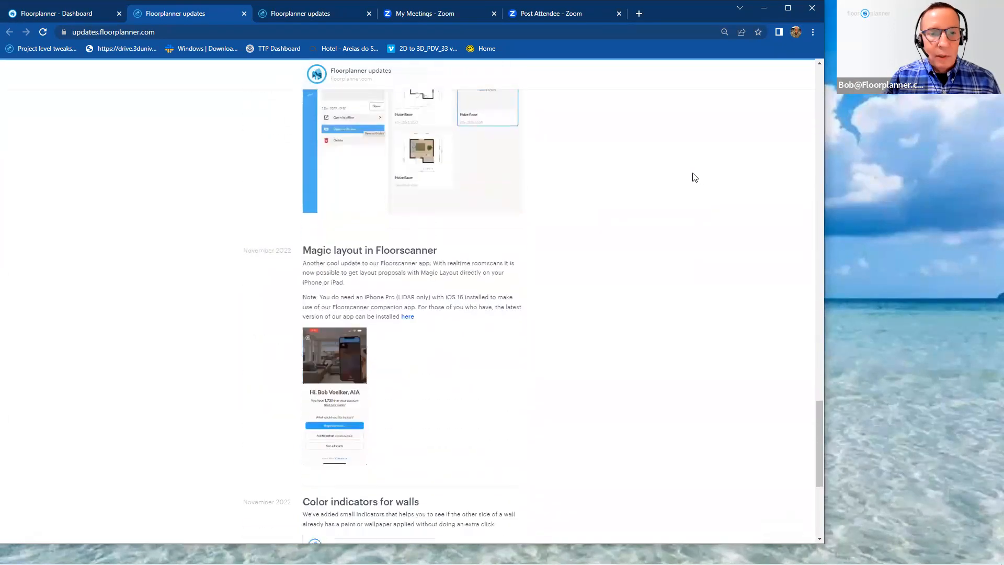
{"action": "scroll", "scroll_direction": "down", "scroll_amount": 3}
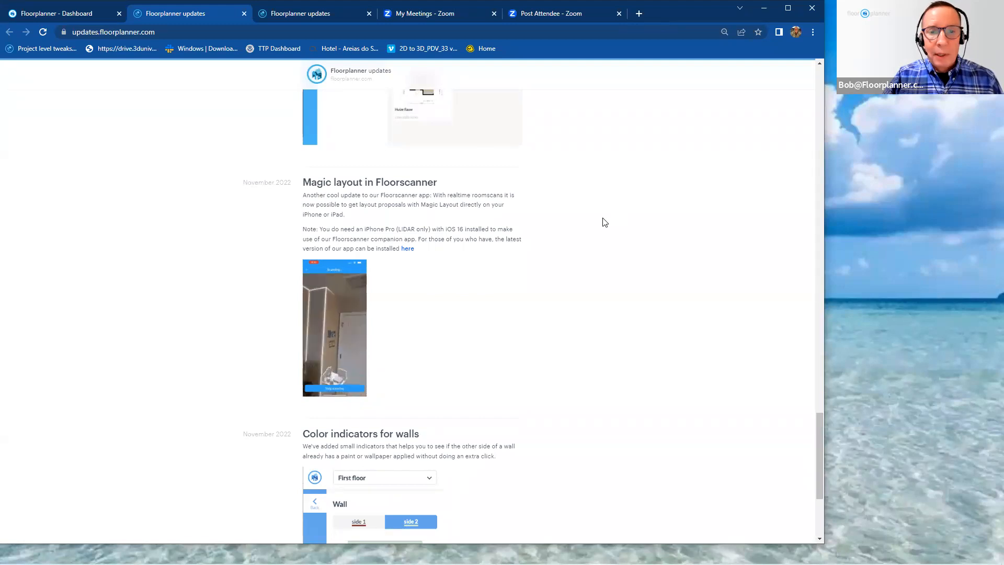
{"action": "scroll", "scroll_direction": "down", "scroll_amount": 3}
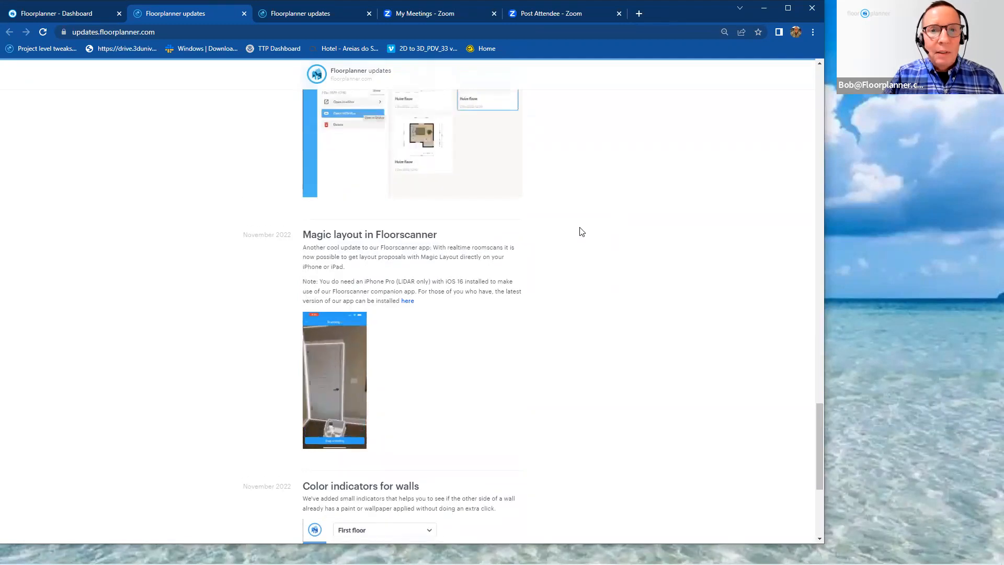
{"action": "scroll", "scroll_direction": "up", "scroll_amount": 3}
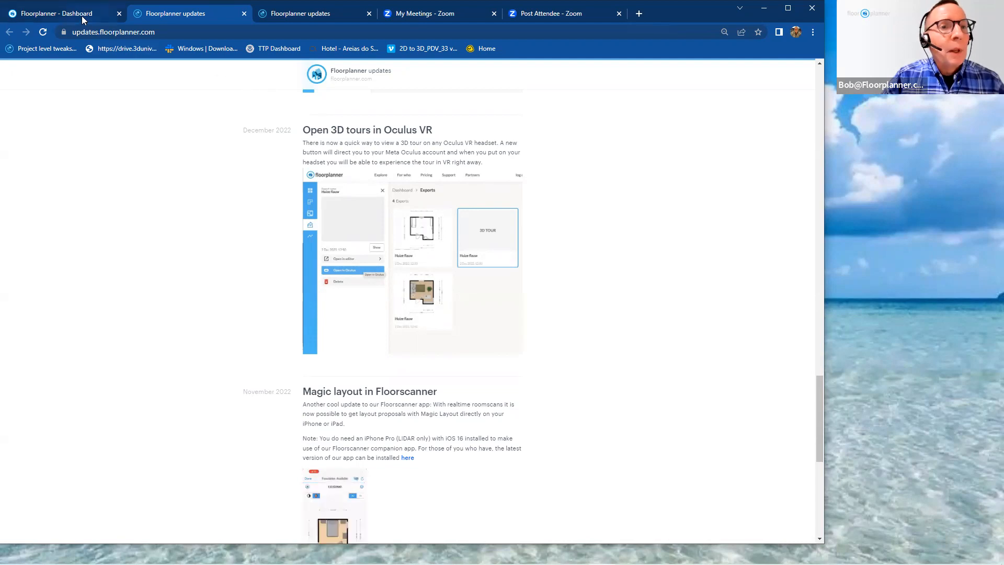
{"action": "mouse_move", "coordinate": [56, 13]}
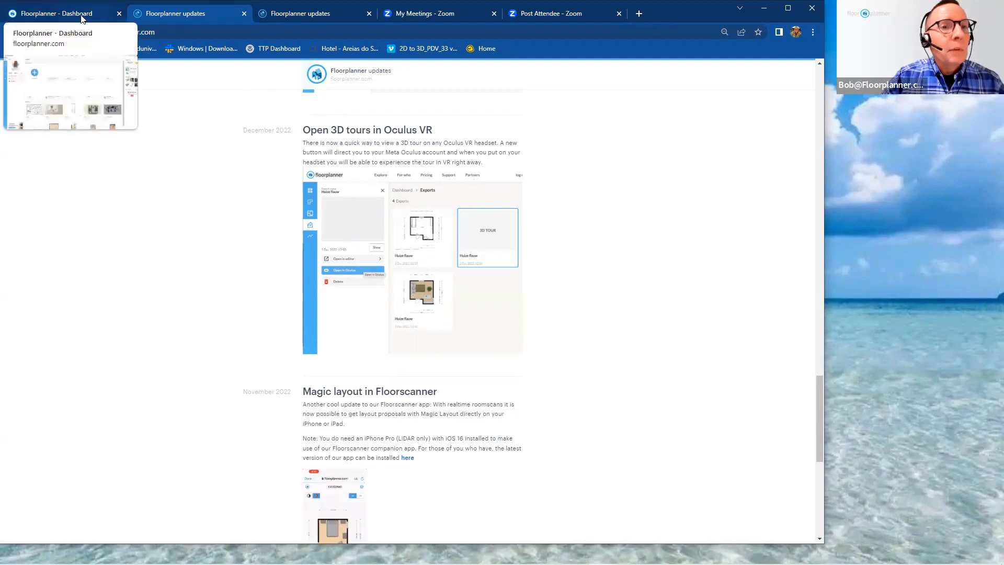
Step: Filter the dashboard exports list to show only 3D Tour exports
{"action": "left_click", "coordinate": [56, 13]}
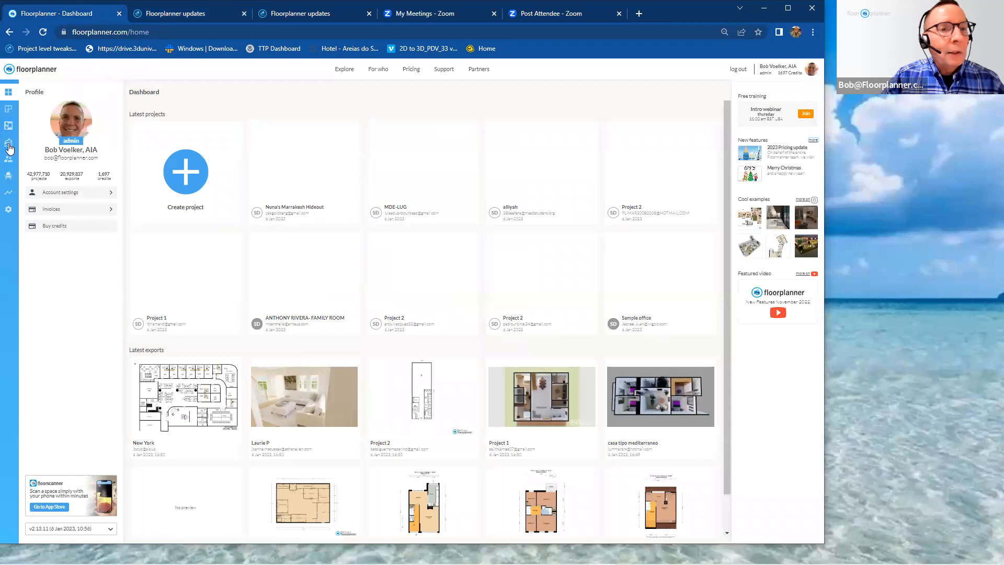
{"action": "left_click", "coordinate": [10, 143]}
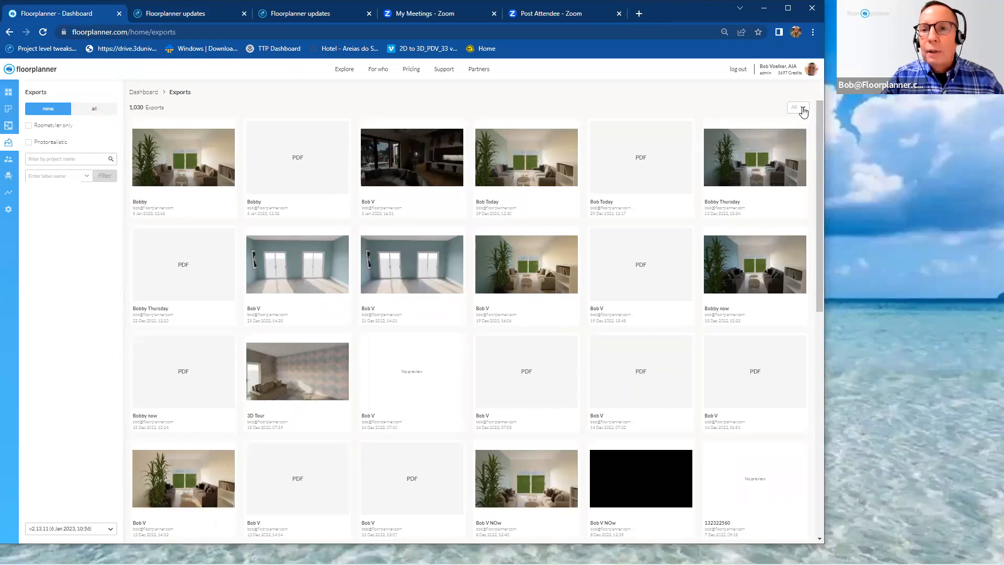
{"action": "left_click", "coordinate": [795, 107]}
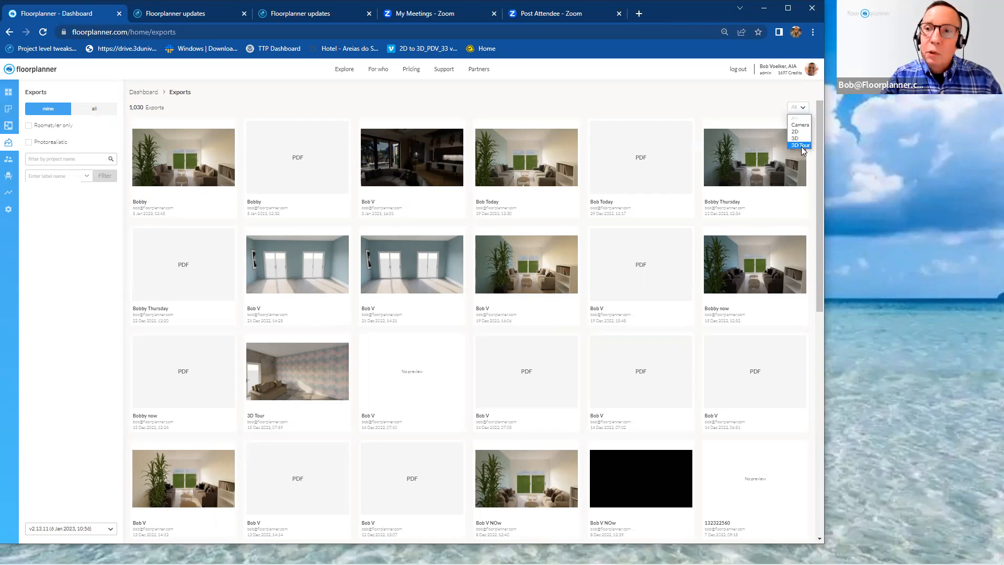
{"action": "left_click", "coordinate": [800, 145]}
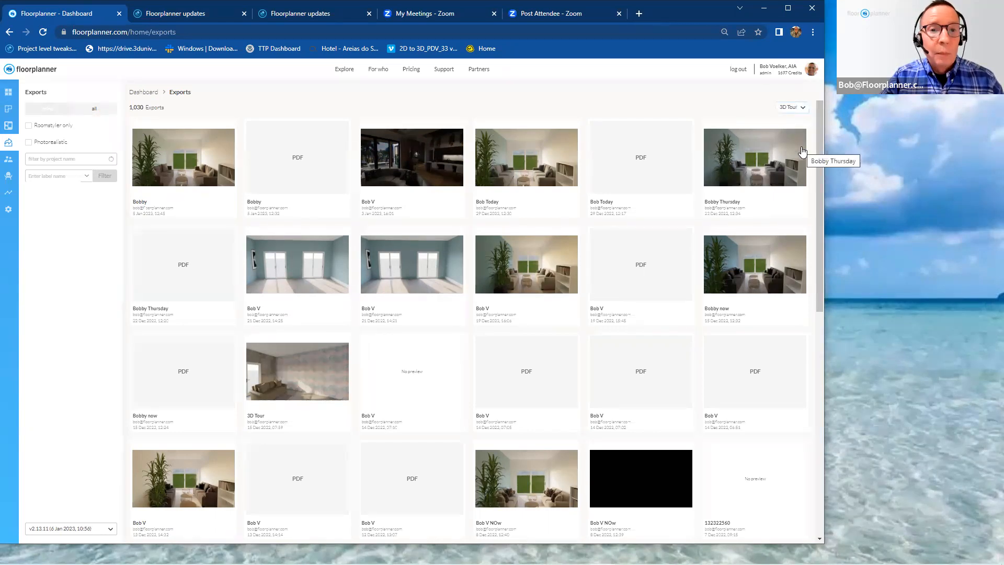
Step: Bring up the first 3D tour's Oculus options, then return to the updates announcements
{"action": "left_click", "coordinate": [47, 108]}
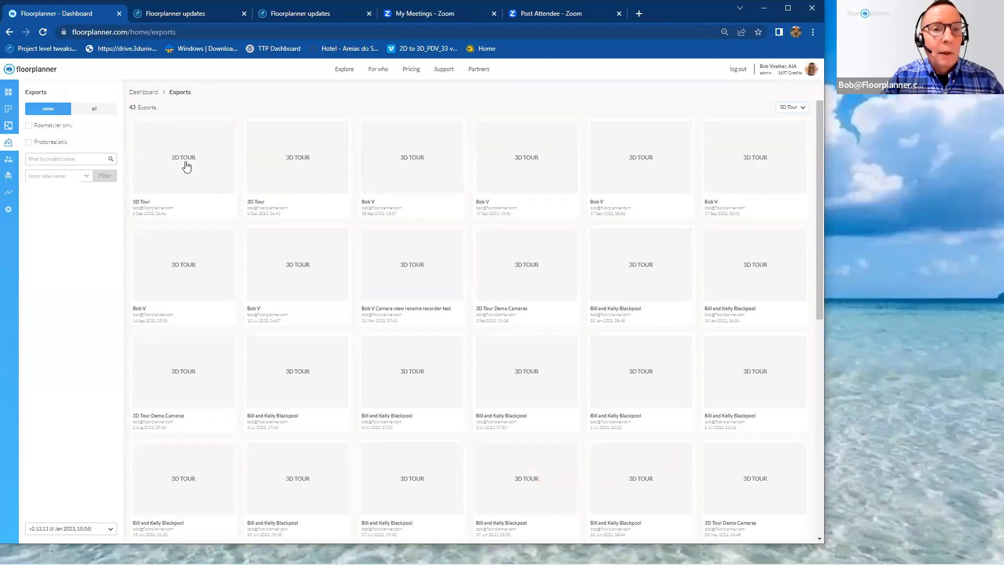
{"action": "left_click", "coordinate": [183, 157]}
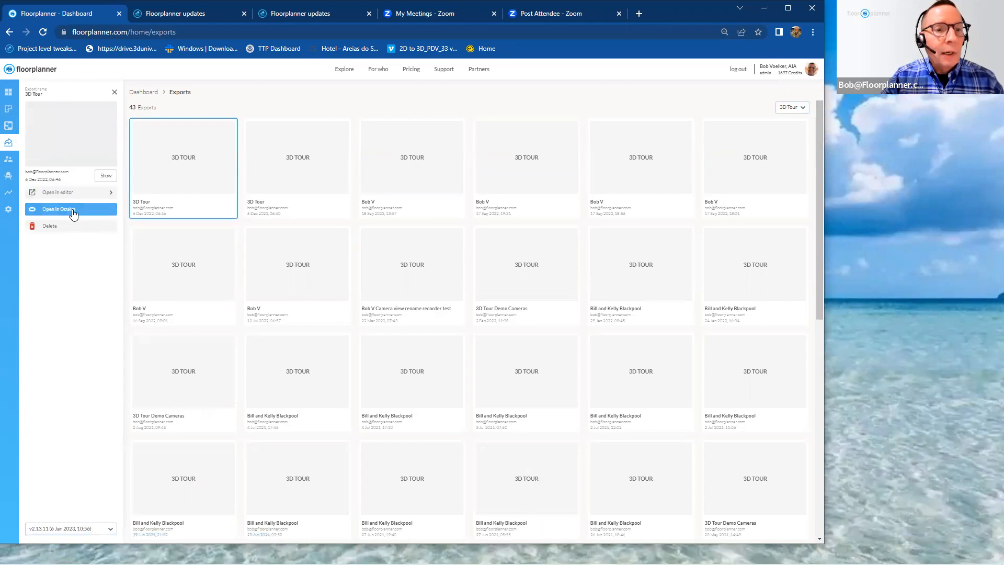
{"action": "mouse_move", "coordinate": [58, 209]}
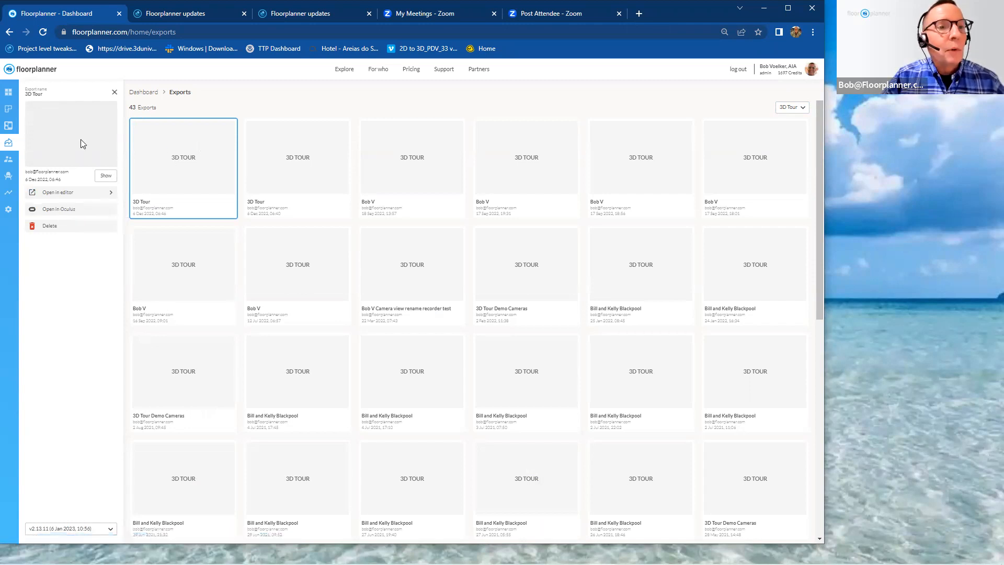
{"action": "left_click", "coordinate": [172, 13]}
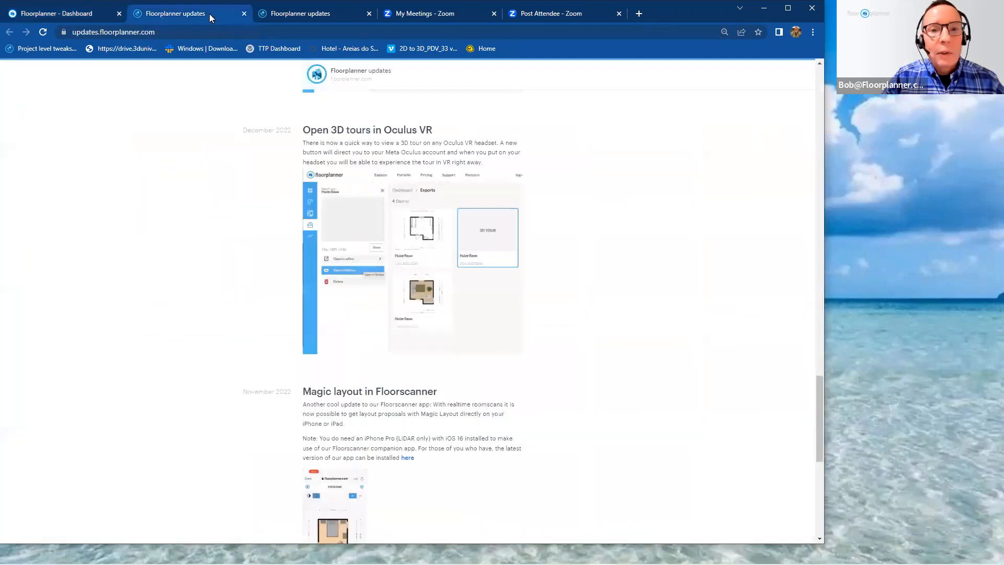
{"action": "scroll", "scroll_direction": "up", "scroll_amount": 3}
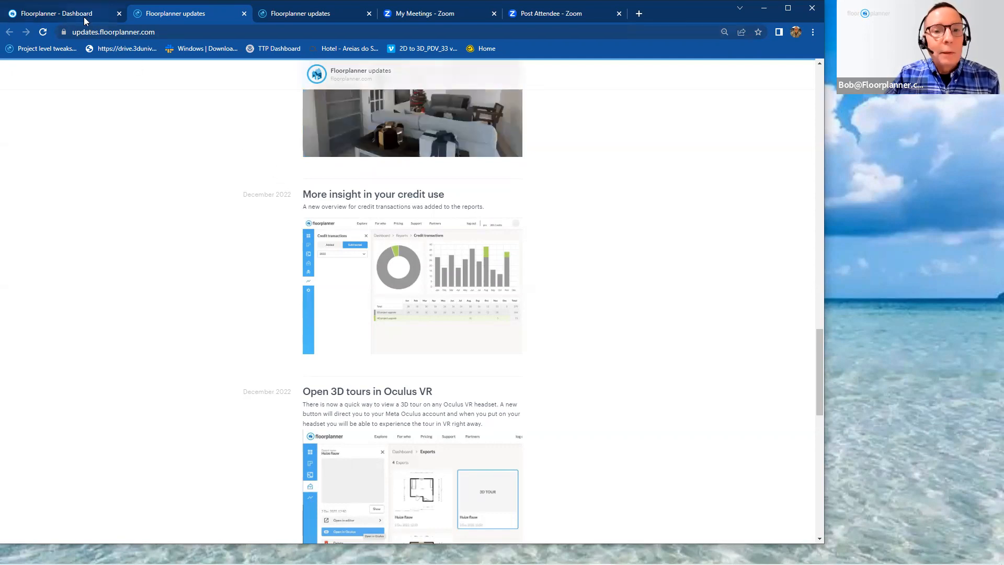
Step: Go to the account reports and view the 2022 credit transactions report
{"action": "left_click", "coordinate": [57, 13]}
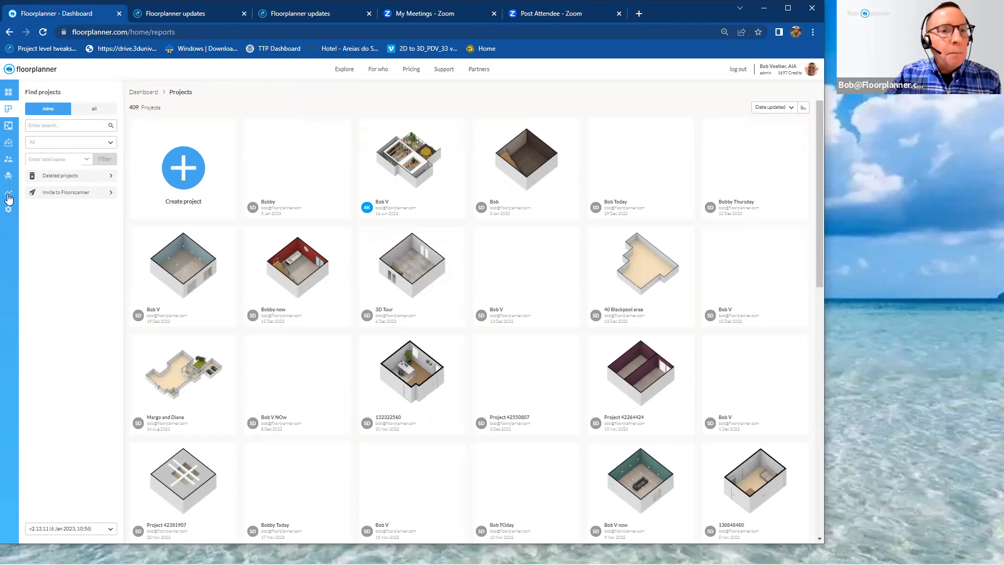
{"action": "left_click", "coordinate": [9, 192]}
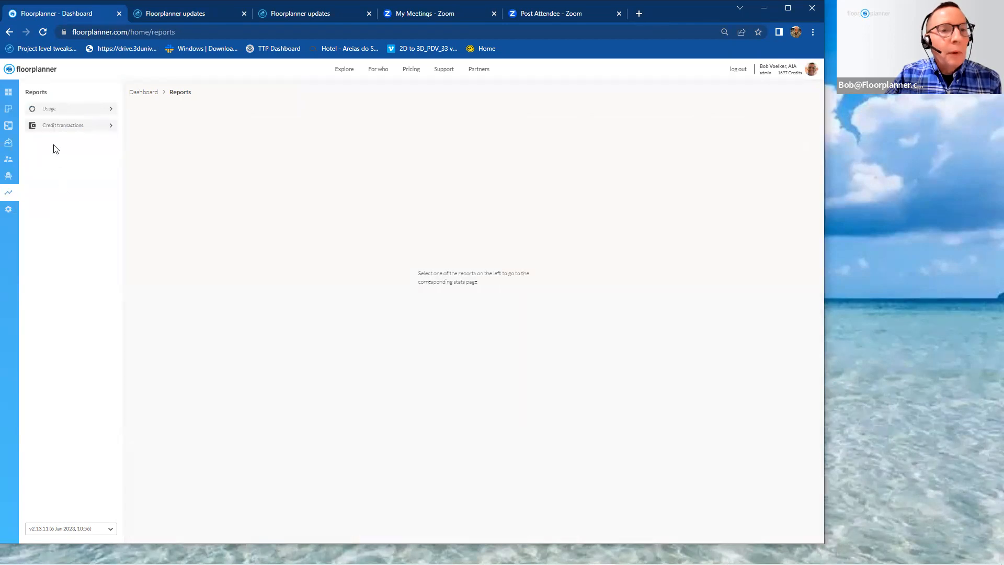
{"action": "mouse_move", "coordinate": [70, 125]}
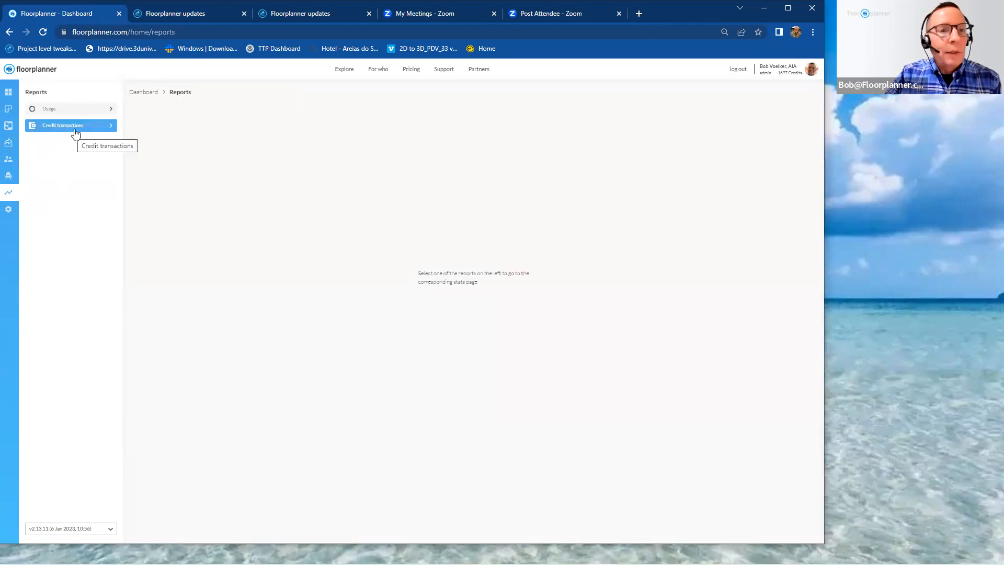
{"action": "left_click", "coordinate": [63, 124]}
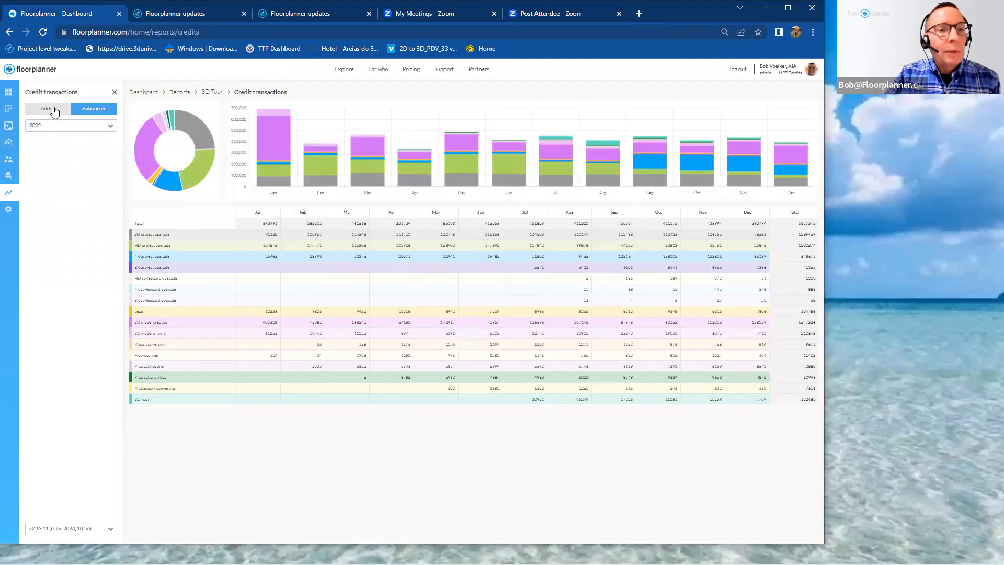
Step: Compare added versus subtracted credit transactions, then move to the projects overview
{"action": "left_click", "coordinate": [93, 108]}
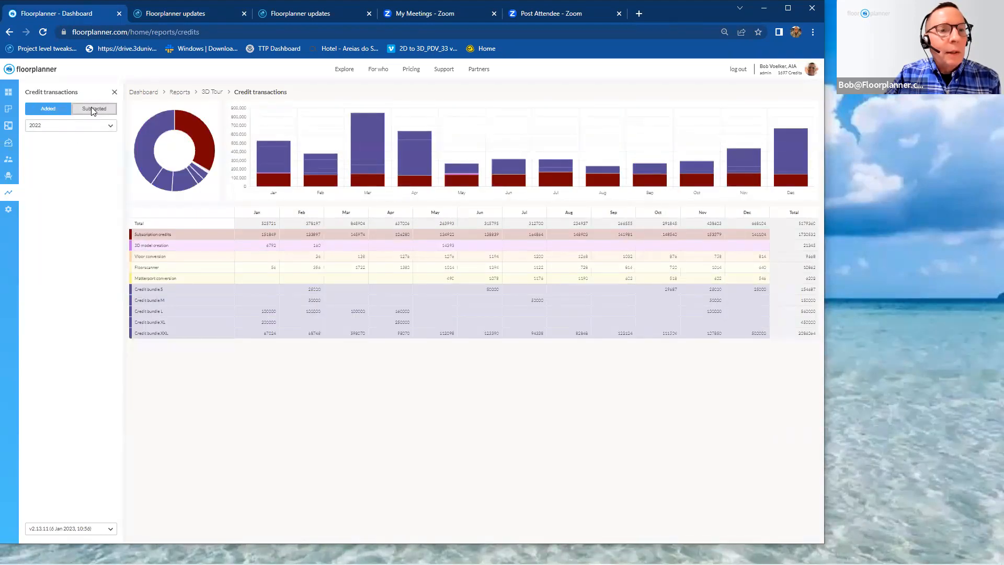
{"action": "left_click", "coordinate": [93, 108]}
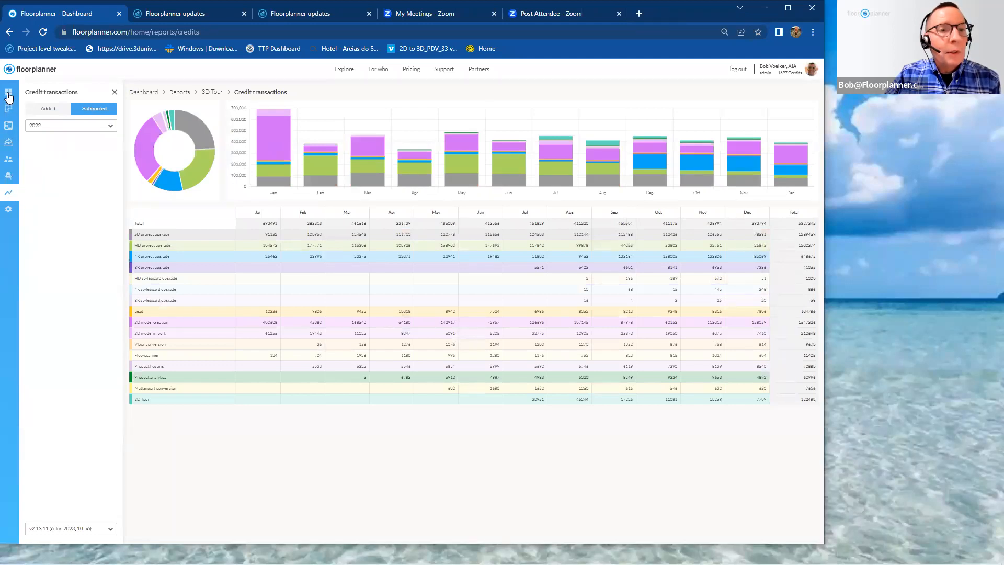
{"action": "left_click", "coordinate": [9, 110]}
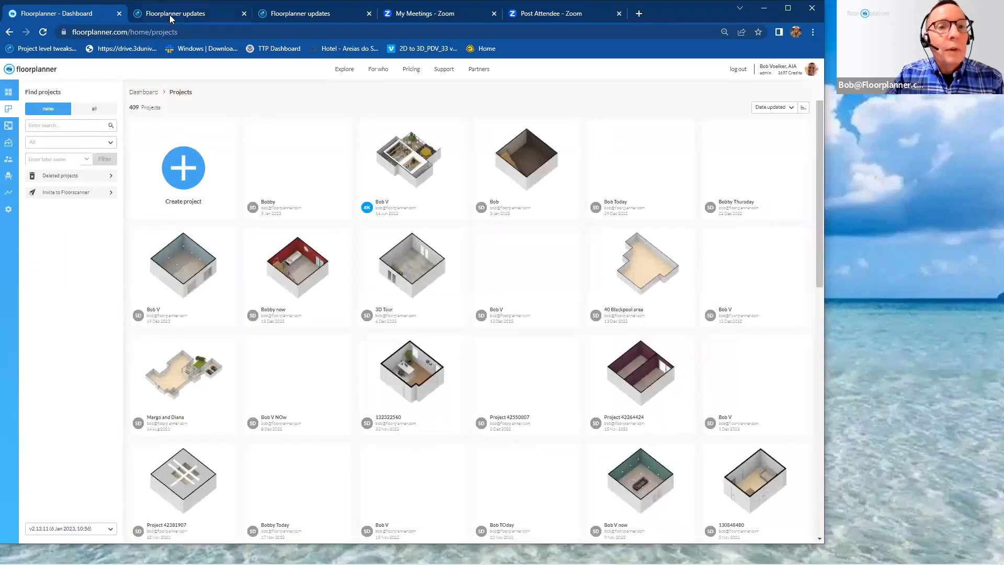
Step: Bring the December 2022 Change materials in 3D announcement into view on the updates page
{"action": "left_click", "coordinate": [173, 13]}
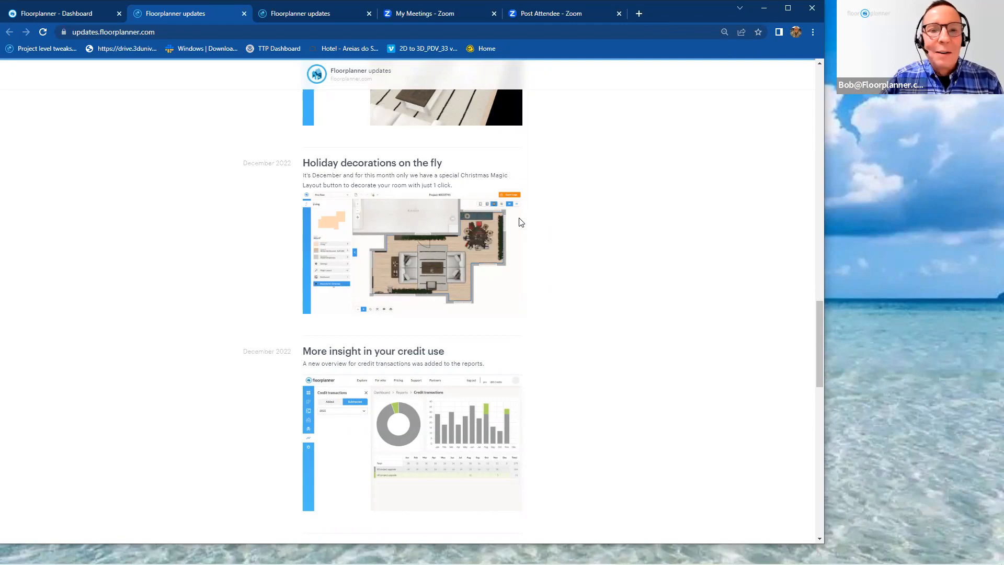
{"action": "mouse_move", "coordinate": [563, 213]}
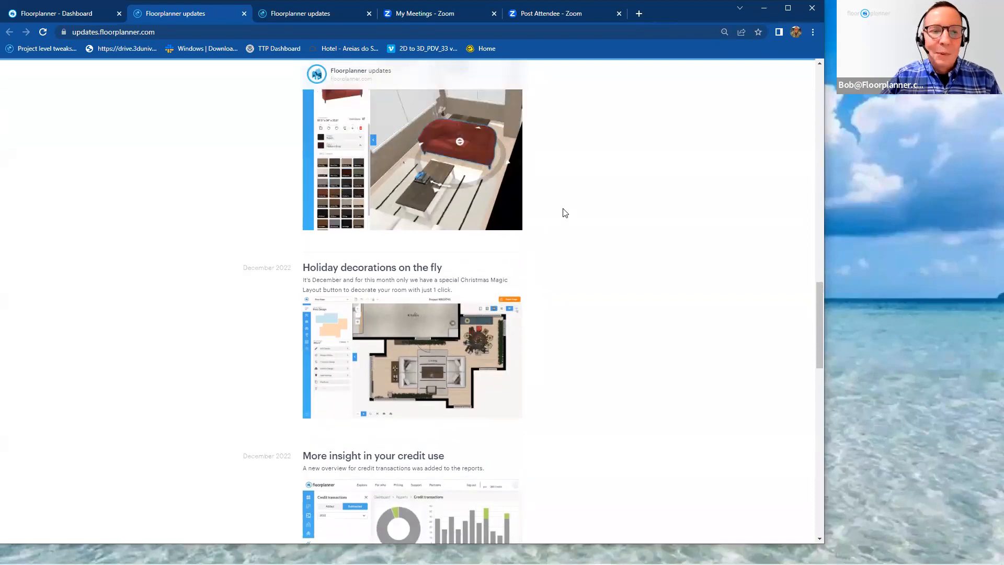
{"action": "scroll", "scroll_direction": "down", "scroll_amount": 3}
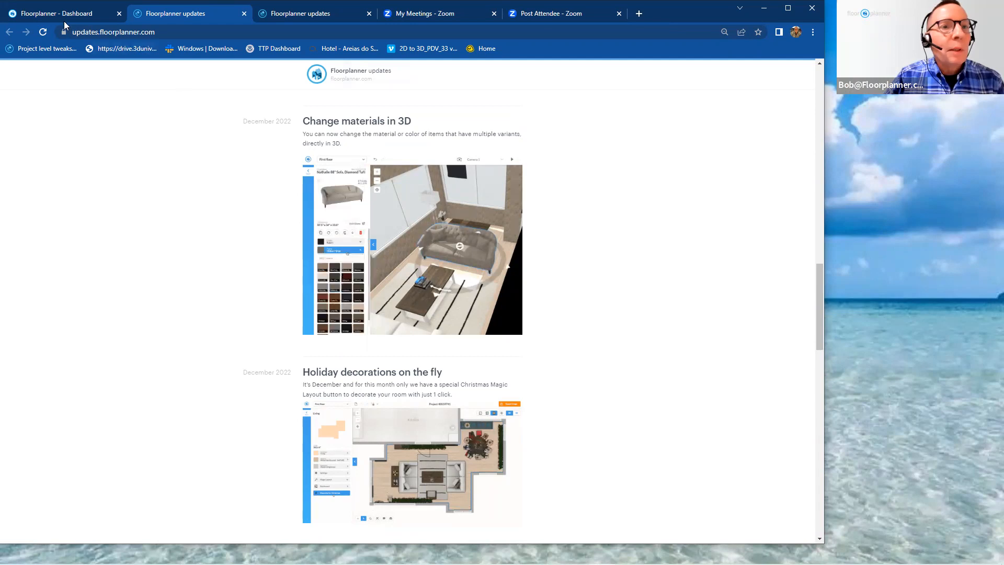
Step: In the Bobby project, select the upper living room sofa and show its fabric choices
{"action": "left_click", "coordinate": [57, 13]}
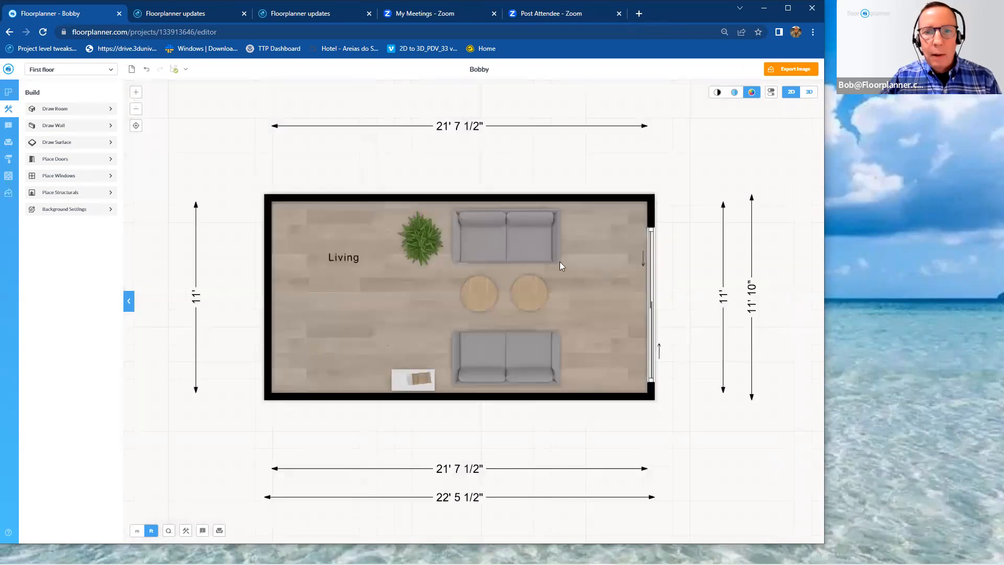
{"action": "left_click", "coordinate": [504, 235]}
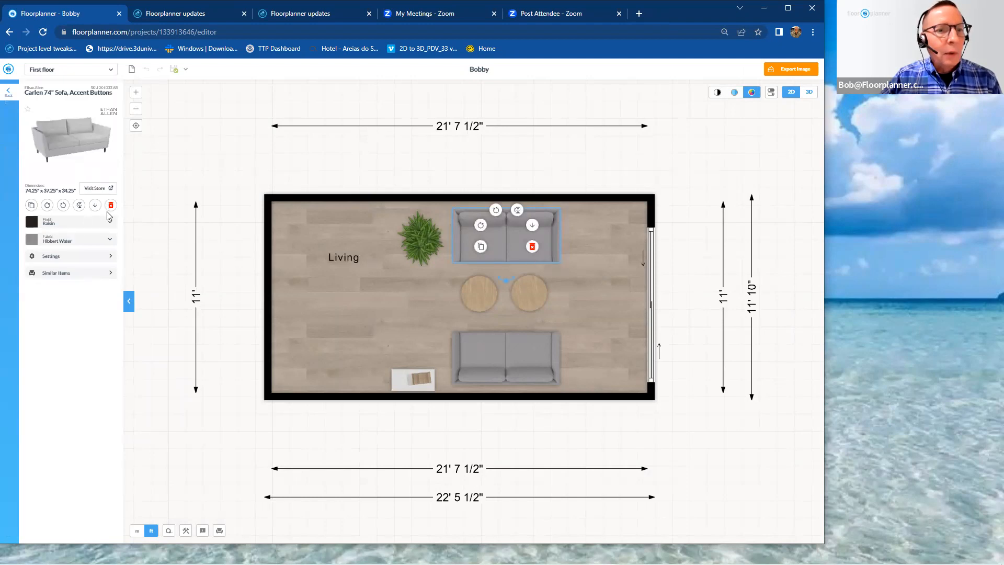
{"action": "left_click", "coordinate": [70, 220]}
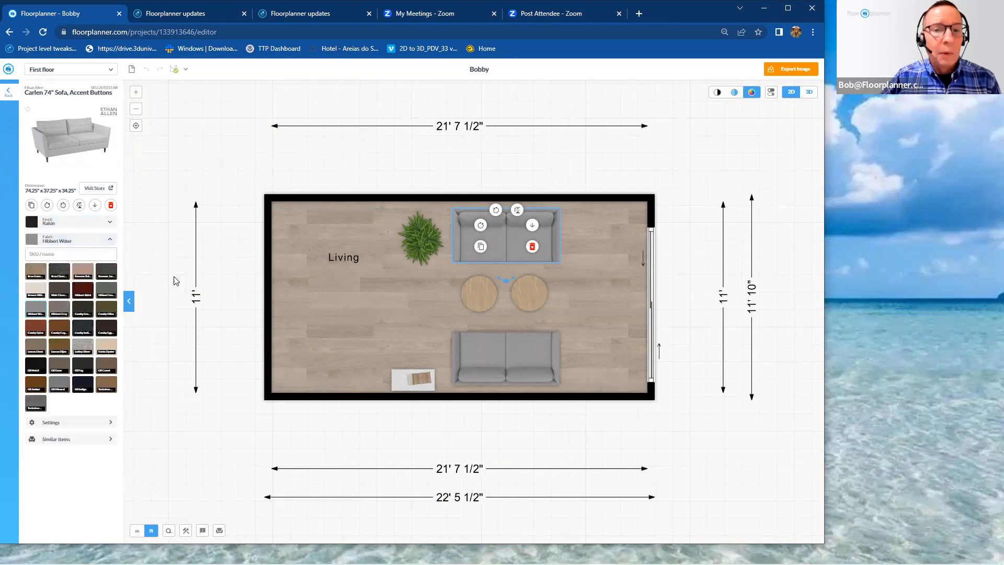
{"action": "mouse_move", "coordinate": [233, 245]}
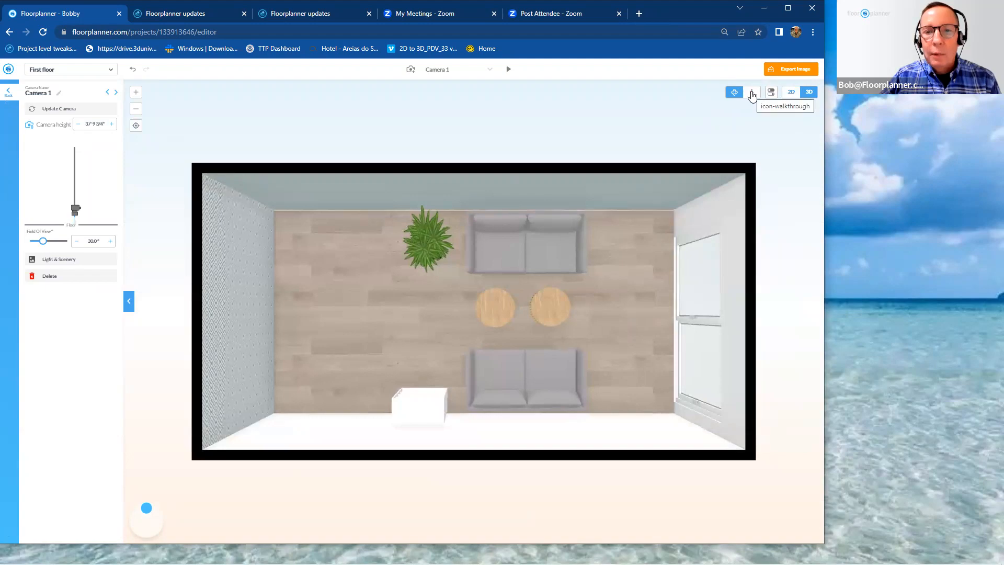
Step: Walk through the room at eye level and try red, reddish and tan orange fabrics on the sofa beside the plant
{"action": "left_click", "coordinate": [752, 92]}
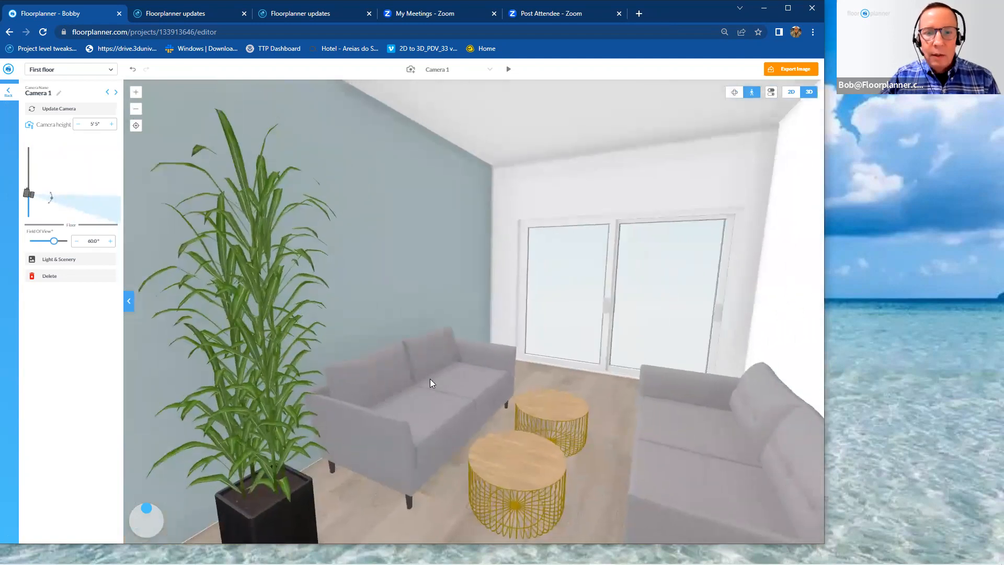
{"action": "left_click", "coordinate": [429, 383]}
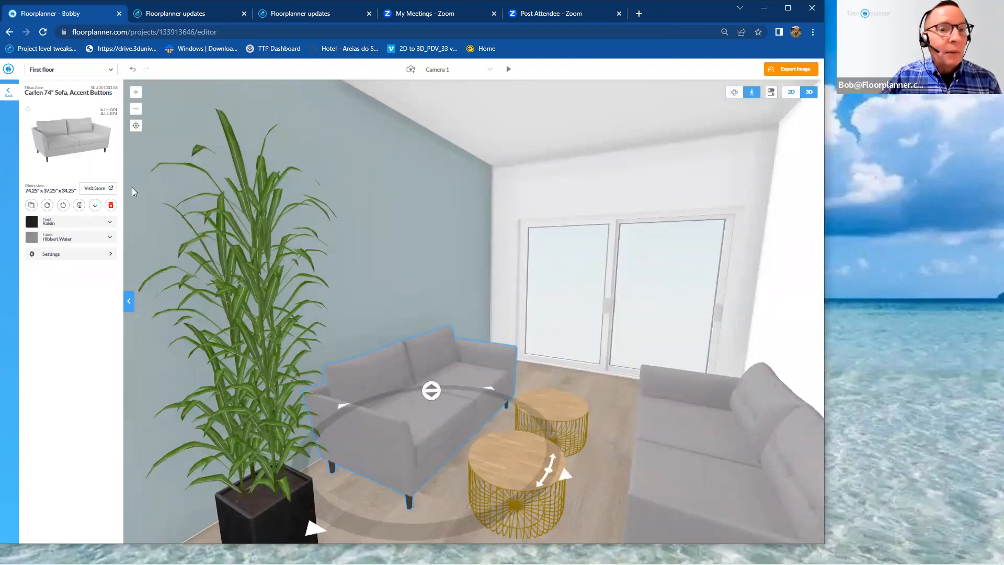
{"action": "left_click", "coordinate": [110, 238]}
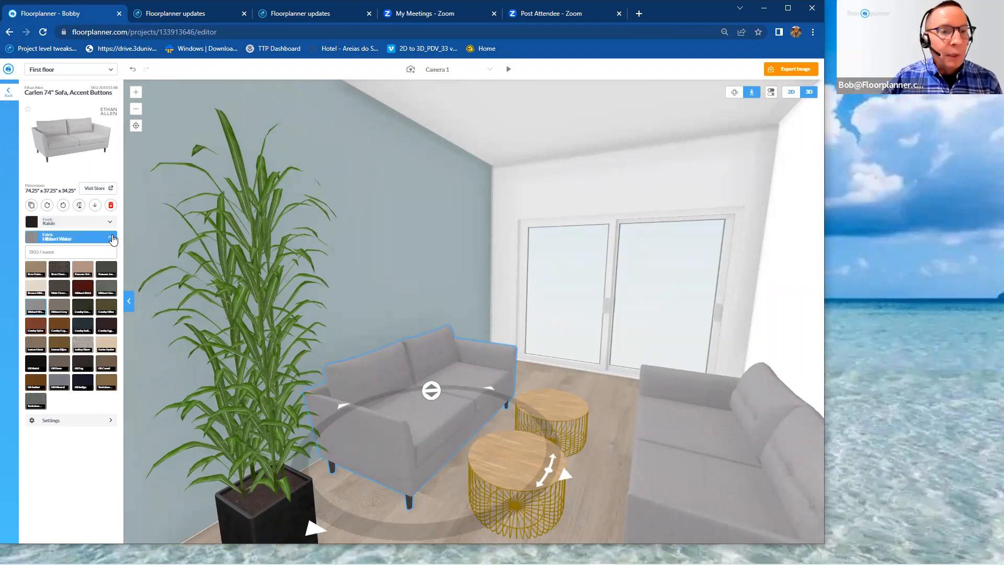
{"action": "left_click", "coordinate": [81, 289]}
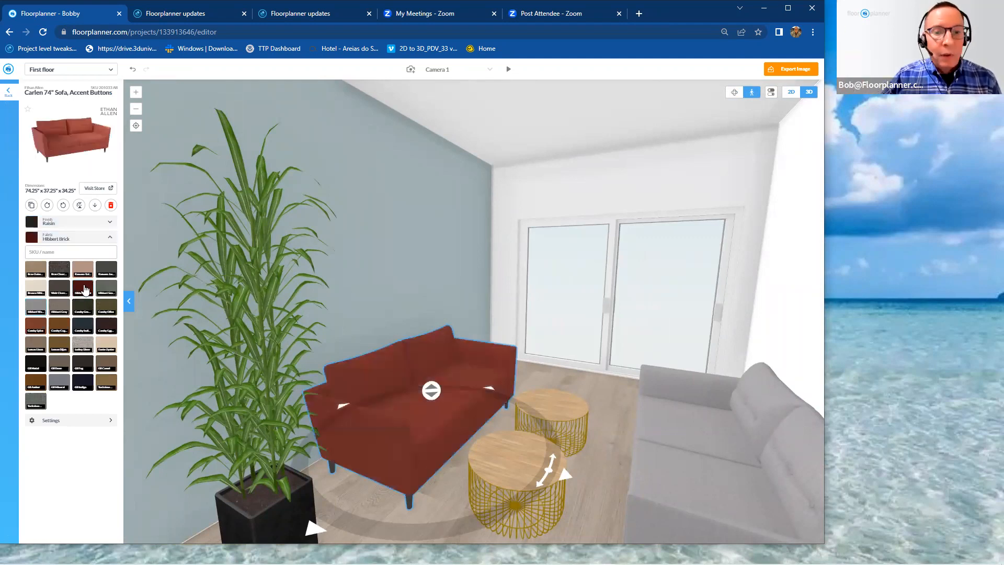
{"action": "left_click", "coordinate": [36, 330]}
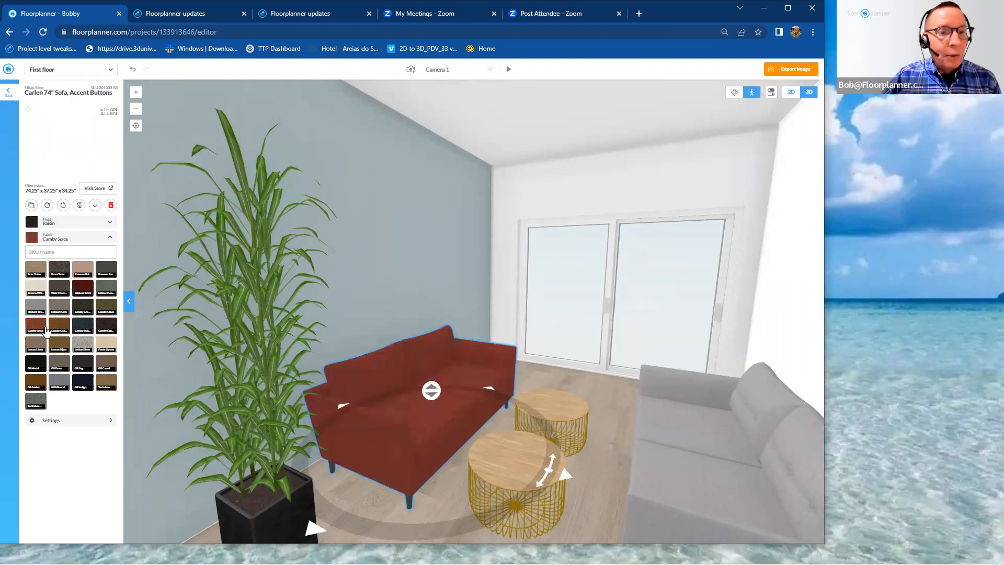
{"action": "left_click", "coordinate": [58, 327]}
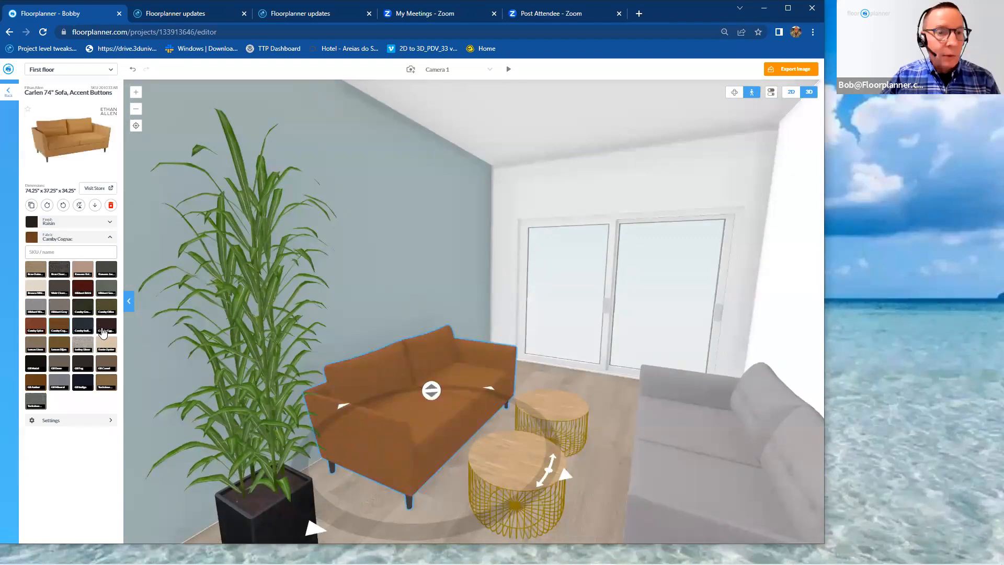
Step: Settle the sofa on the dark grey Ramona Jasper fabric after sea-green, then try several finishes
{"action": "left_click", "coordinate": [107, 288]}
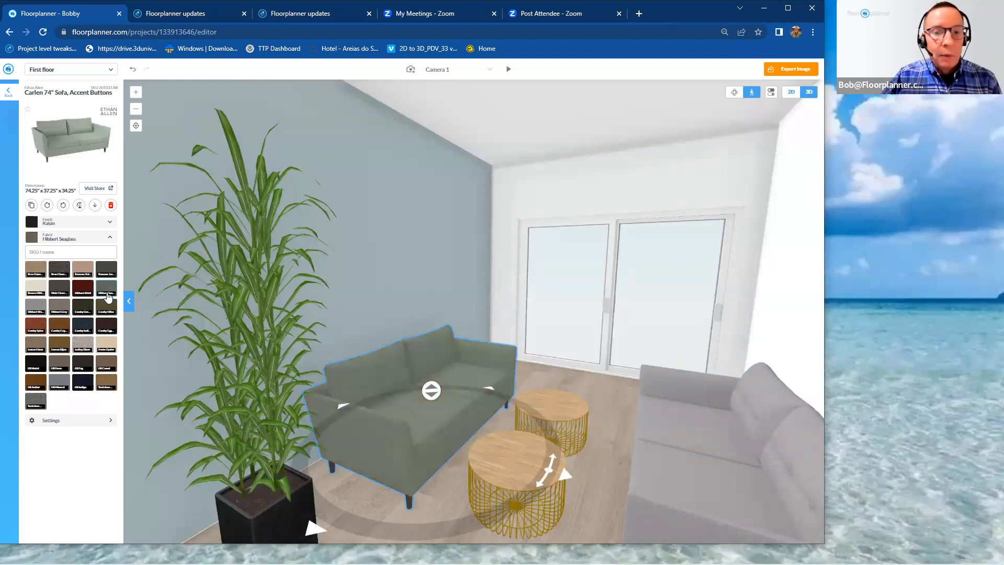
{"action": "left_click", "coordinate": [105, 288]}
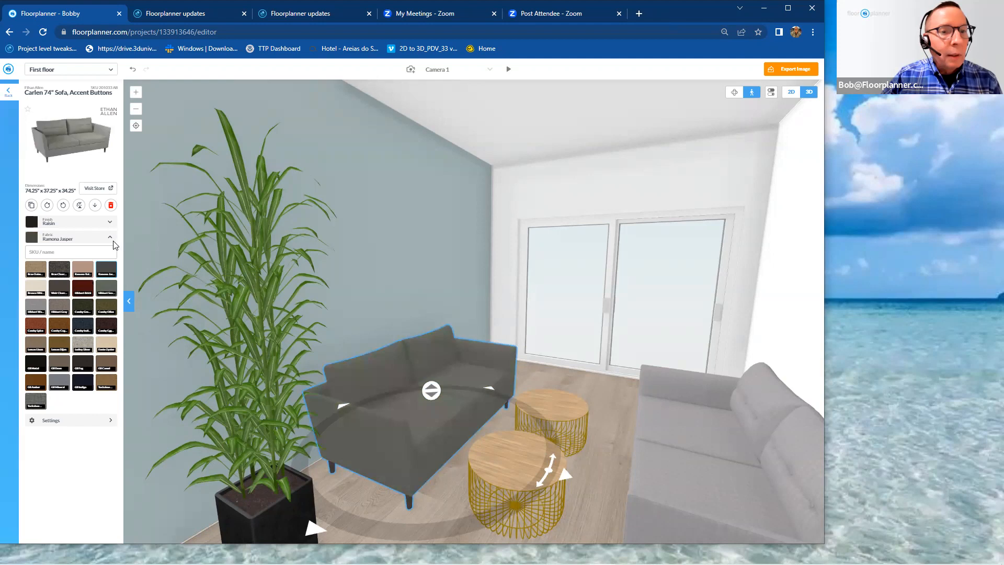
{"action": "left_click", "coordinate": [110, 222]}
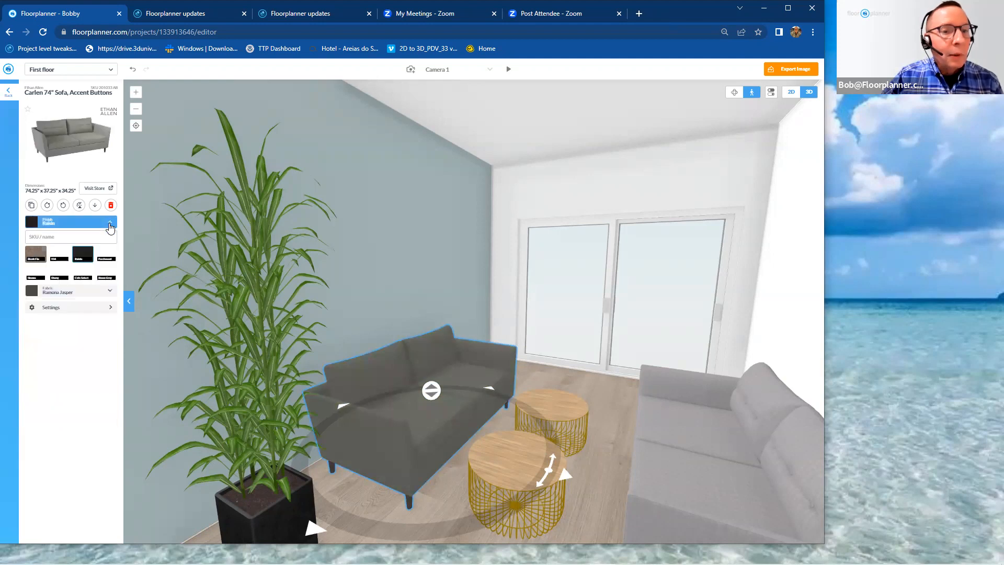
{"action": "left_click", "coordinate": [109, 222]}
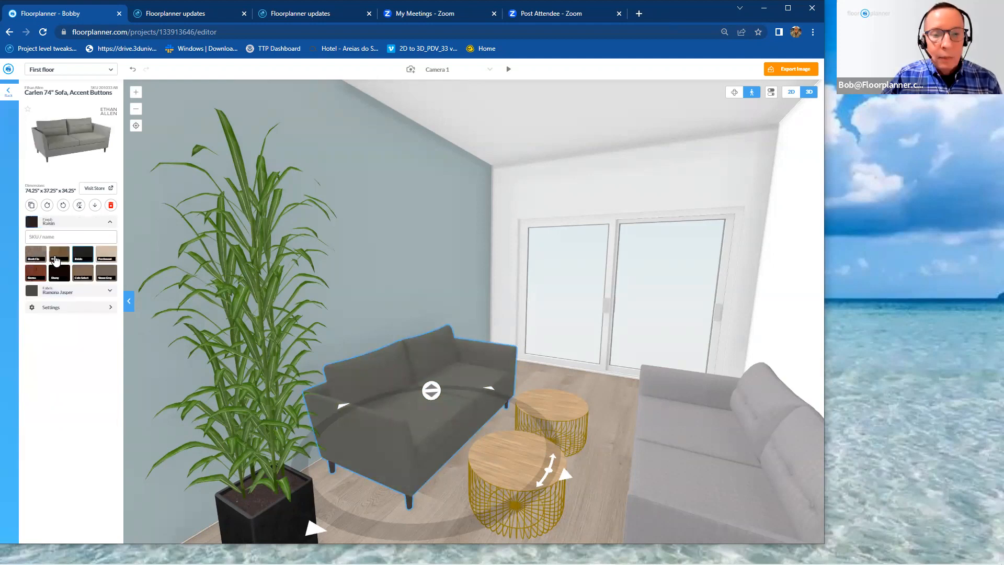
{"action": "left_click", "coordinate": [106, 256]}
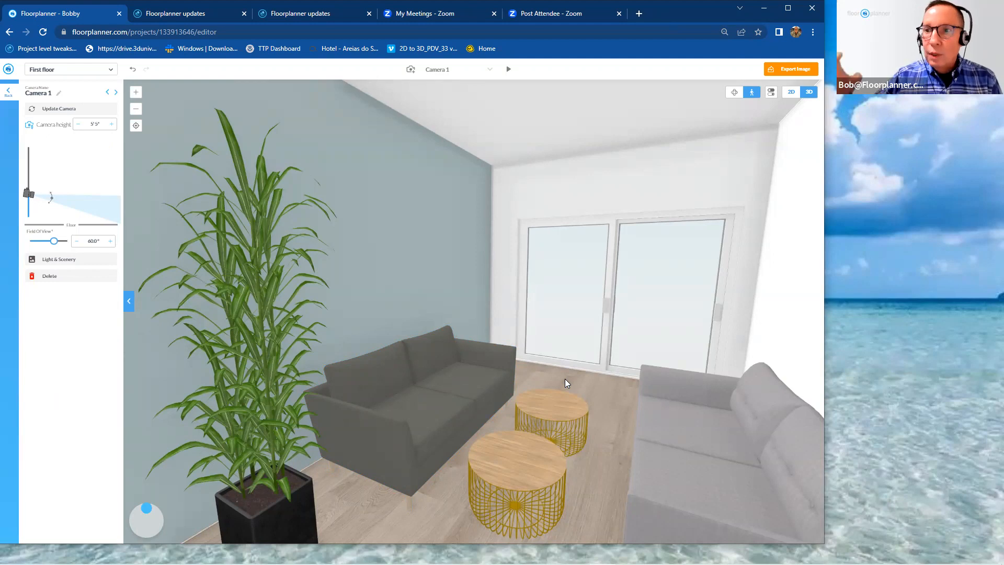
{"action": "mouse_move", "coordinate": [538, 355]}
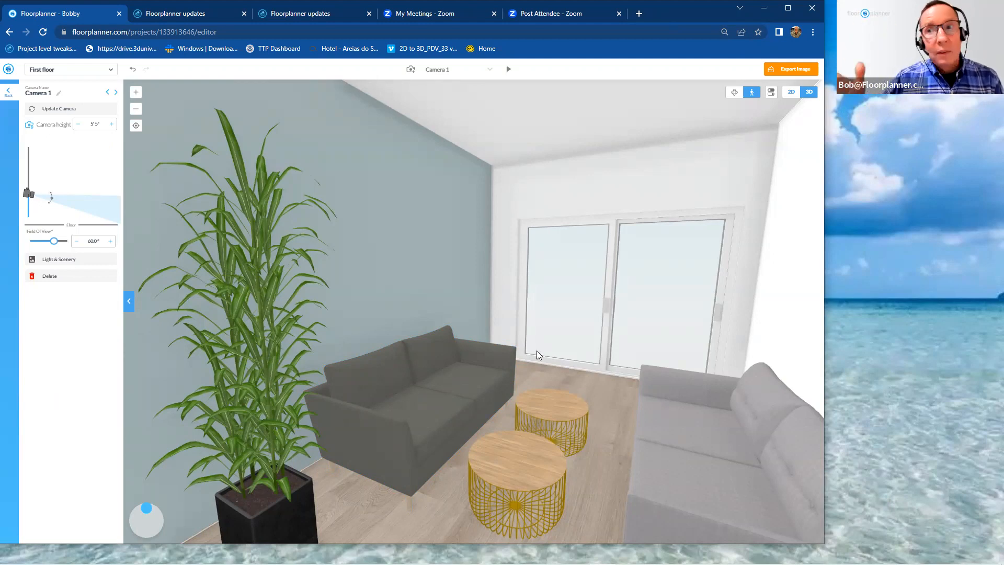
{"action": "mouse_move", "coordinate": [209, 71]}
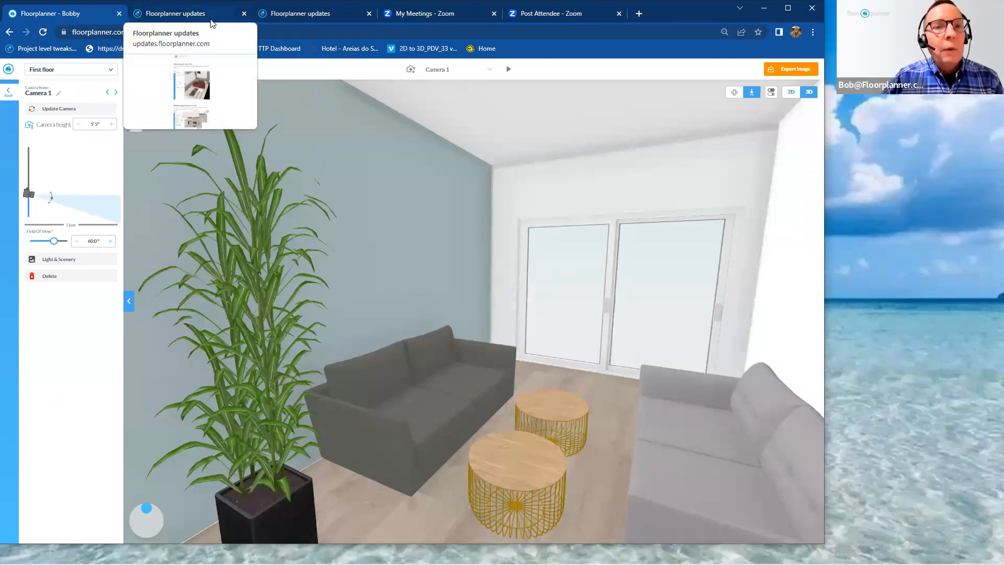
{"action": "left_click", "coordinate": [175, 13]}
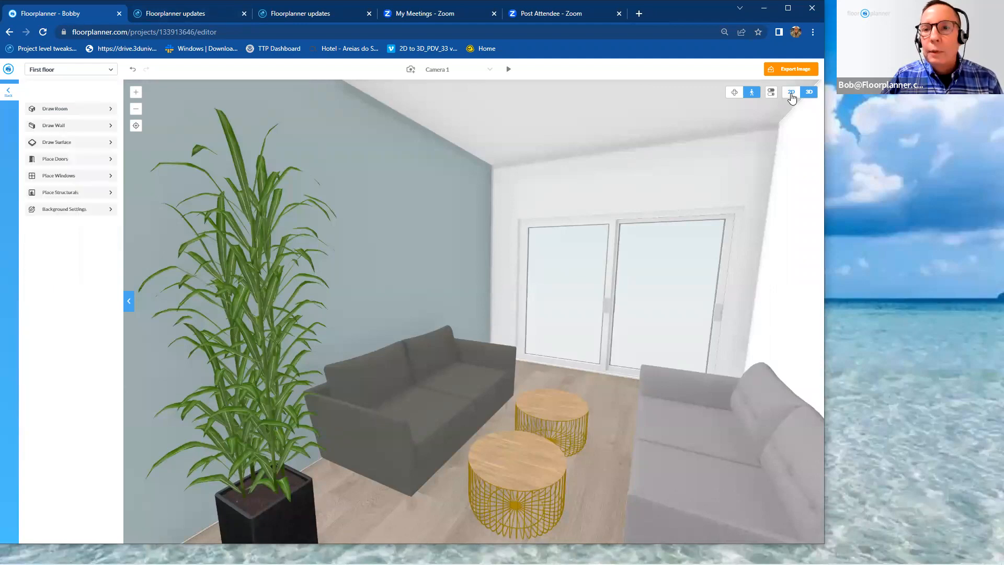
Step: Return the Bobby living room to the top-down 2D plan view
{"action": "left_click", "coordinate": [791, 92]}
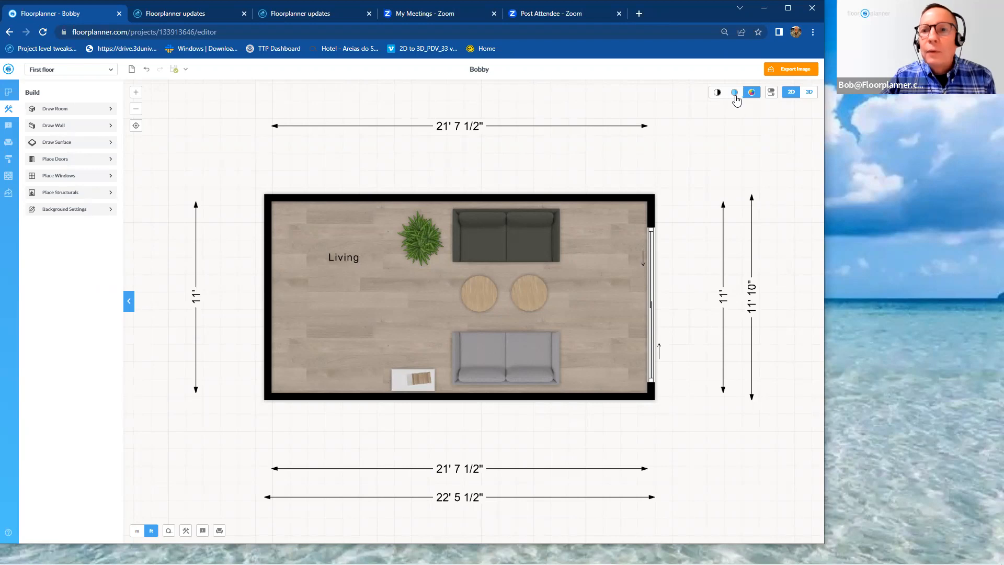
{"action": "mouse_move", "coordinate": [735, 92]}
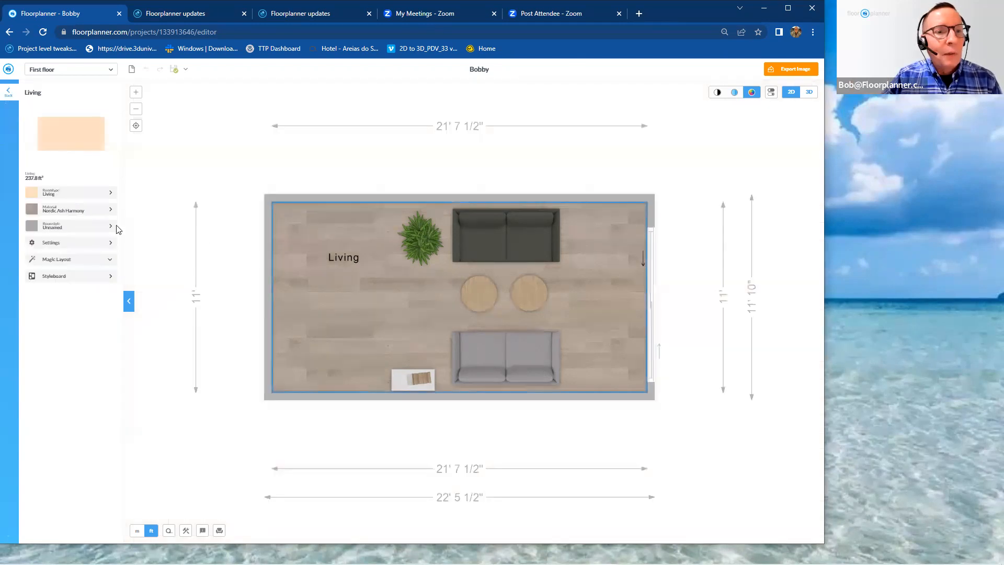
Step: Select the Living room and bring up its room type list
{"action": "left_click", "coordinate": [70, 226]}
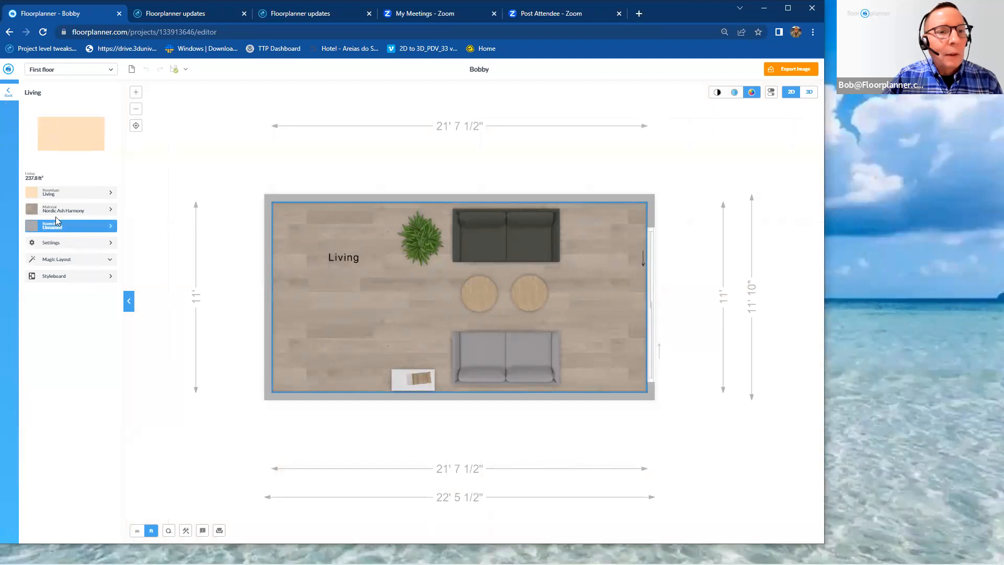
{"action": "left_click", "coordinate": [70, 192]}
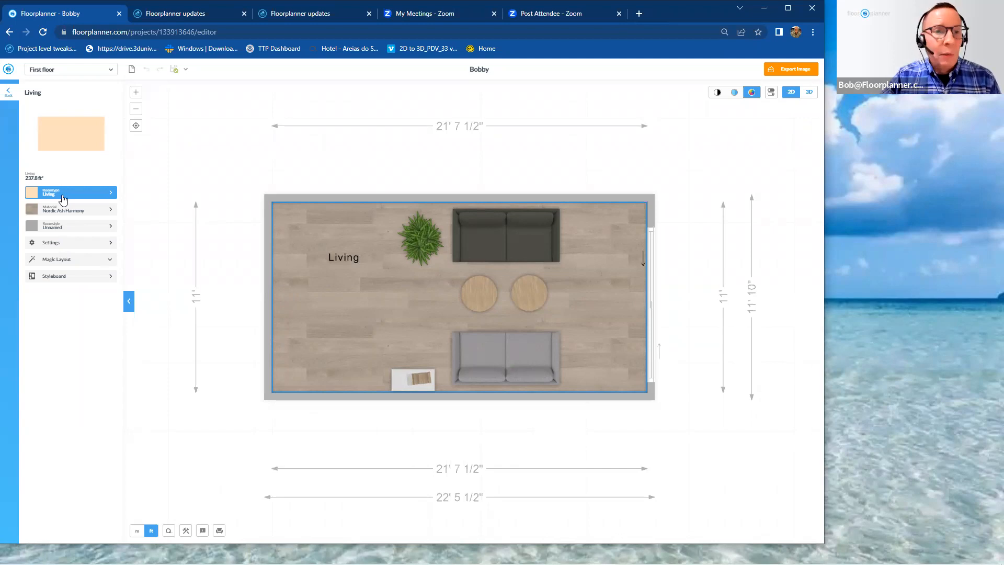
{"action": "left_click", "coordinate": [67, 192]}
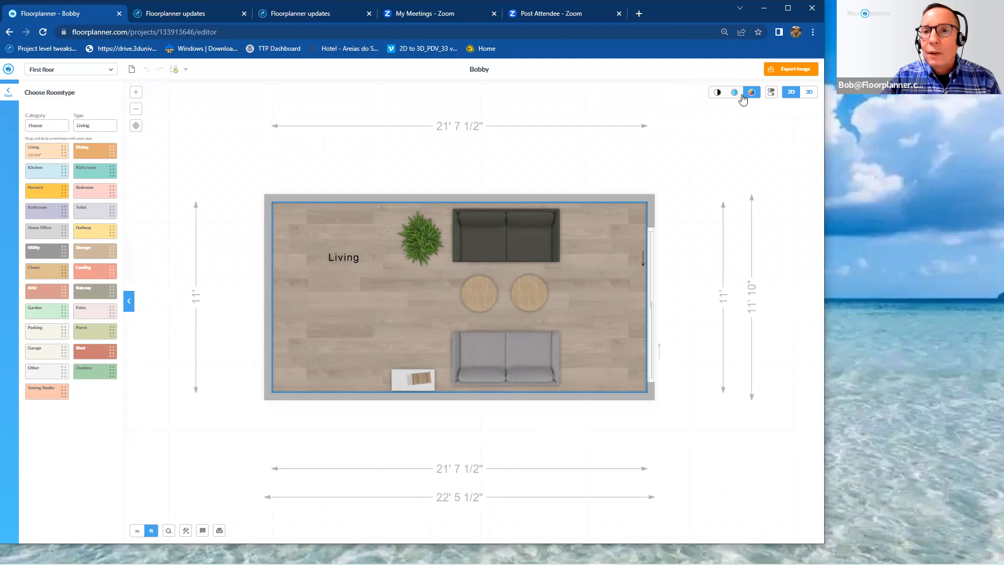
{"action": "mouse_move", "coordinate": [432, 230]}
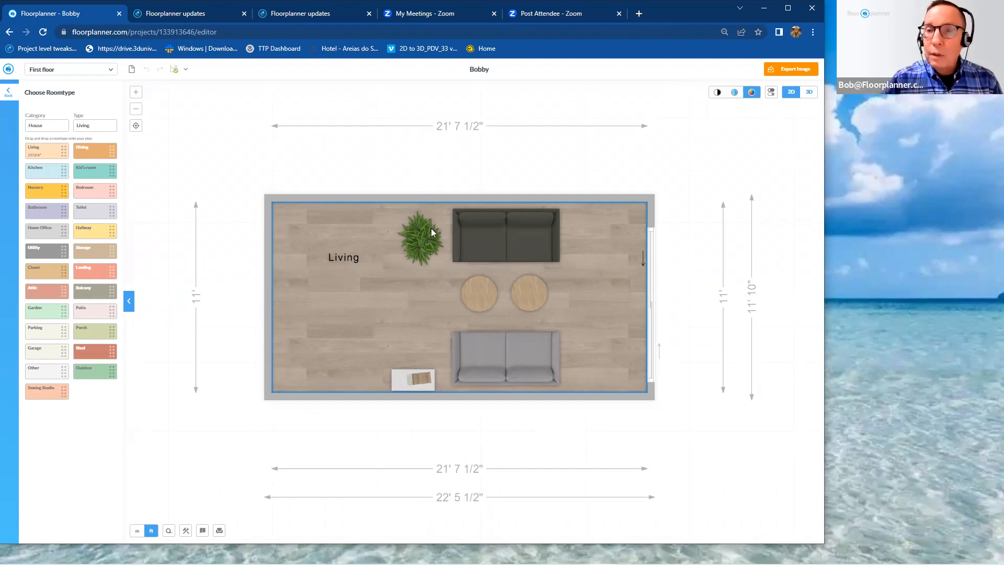
{"action": "mouse_move", "coordinate": [646, 178]}
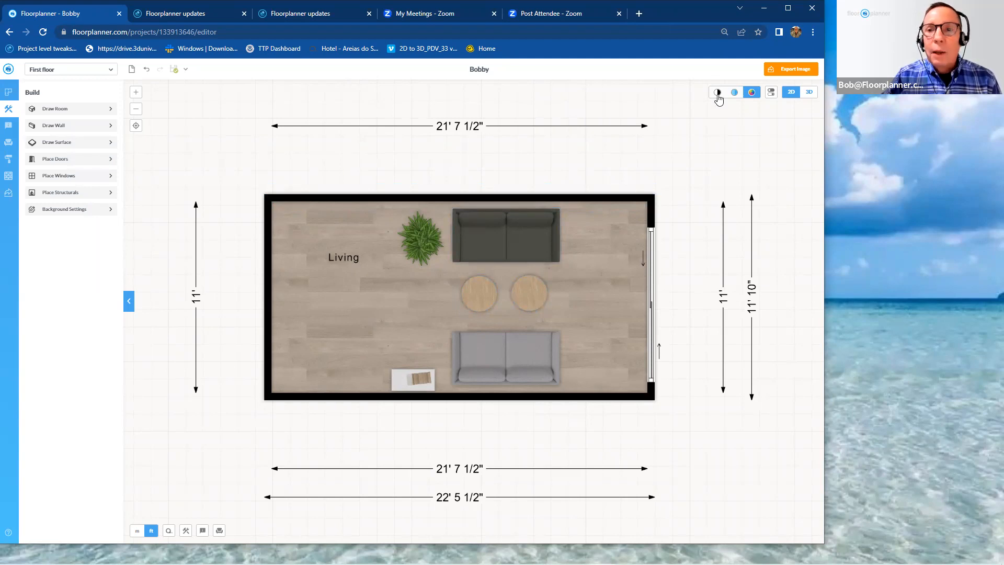
Step: Show the plan in black-and-white, flat colour, then textured colour modes
{"action": "left_click", "coordinate": [734, 92]}
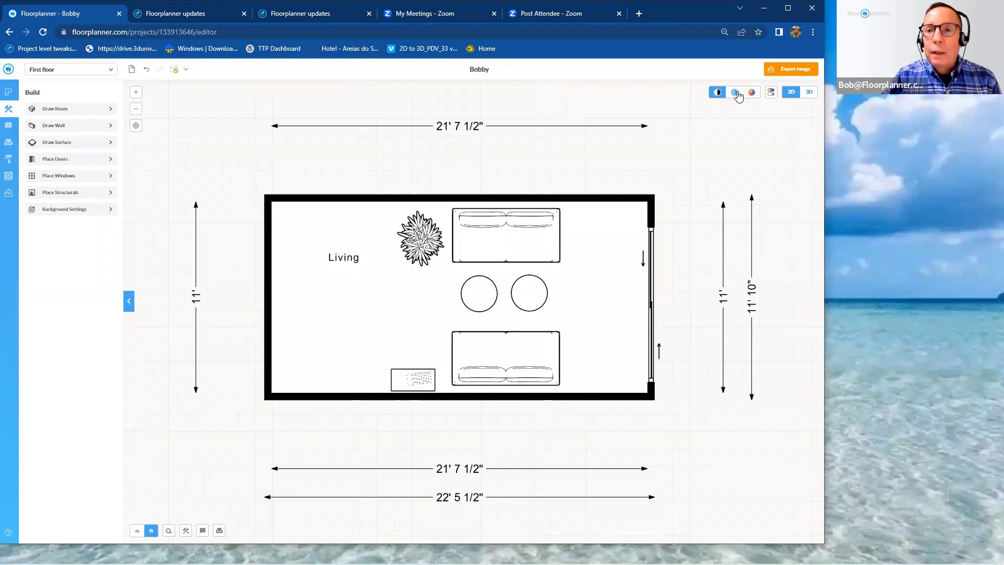
{"action": "left_click", "coordinate": [734, 92]}
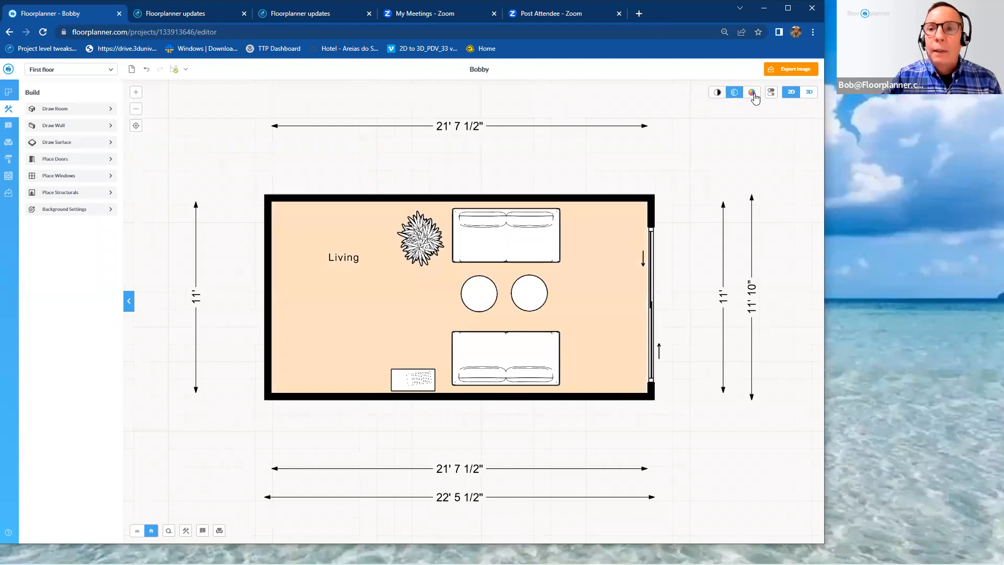
{"action": "left_click", "coordinate": [751, 92]}
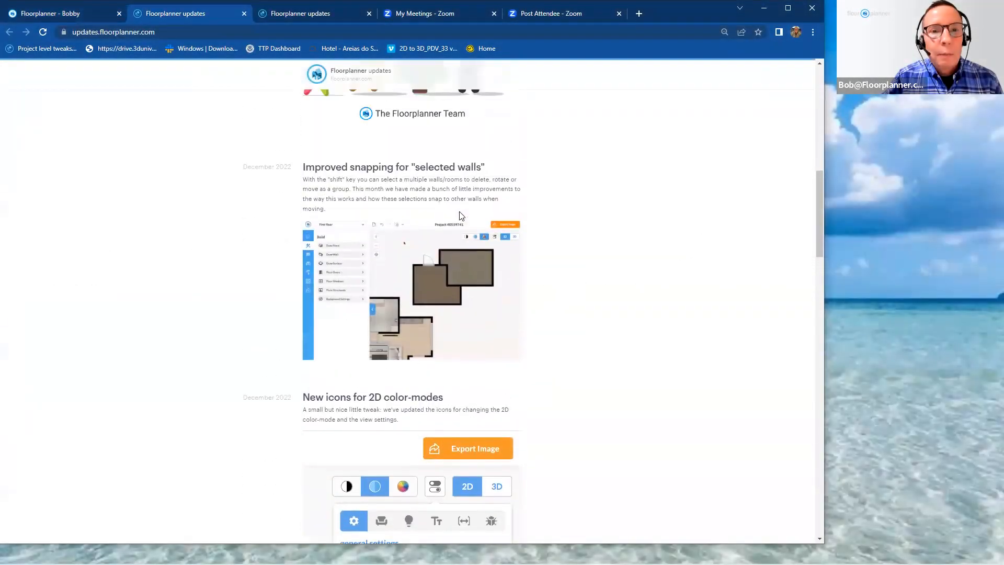
Step: Scroll the updates page to the wall-snapping and 2D colour-mode icons posts
{"action": "scroll", "scroll_direction": "down", "scroll_amount": 3}
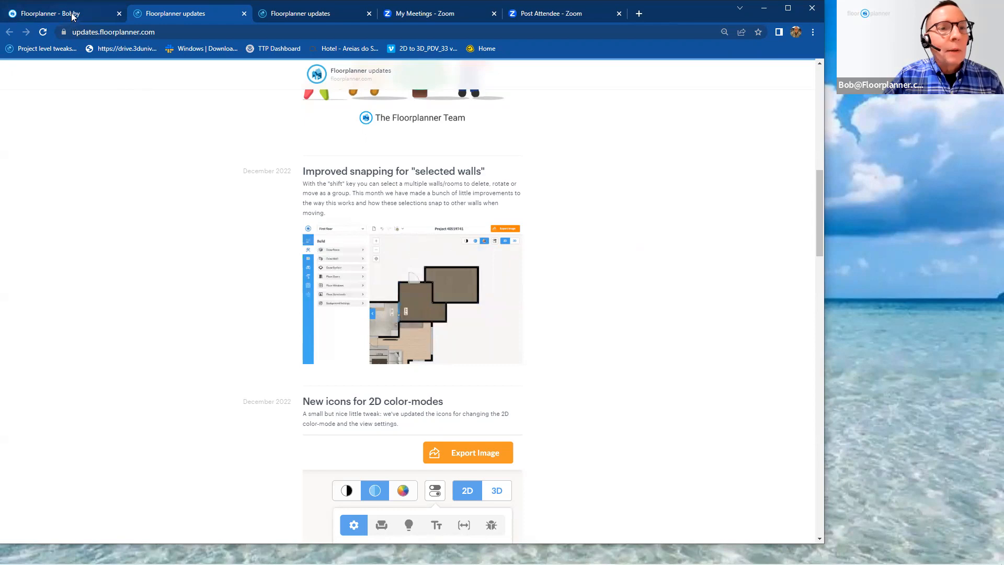
Step: Return to the Bobby living room project and select then deselect the dark sofa
{"action": "left_click", "coordinate": [45, 12]}
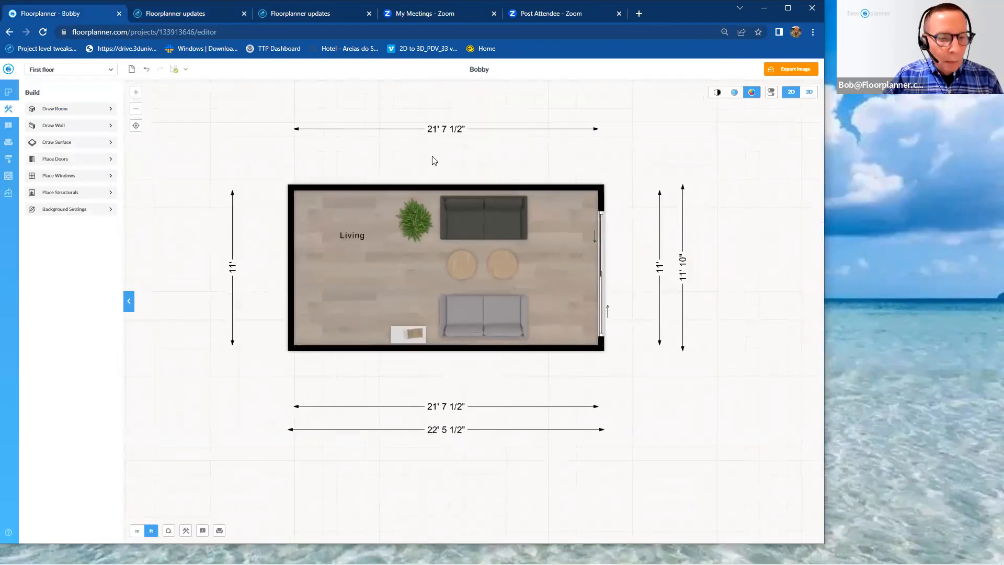
{"action": "mouse_move", "coordinate": [438, 159]}
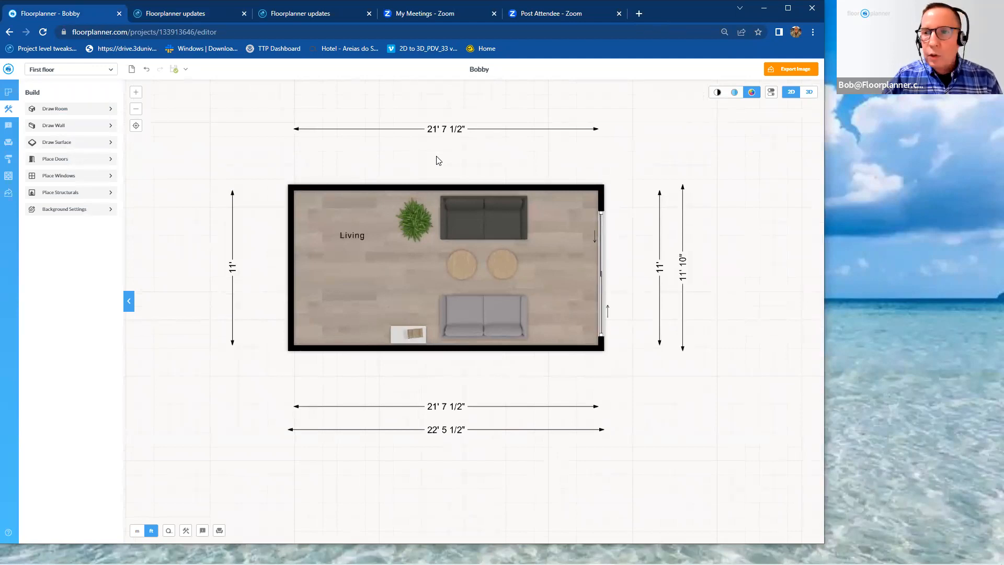
{"action": "mouse_move", "coordinate": [511, 239]}
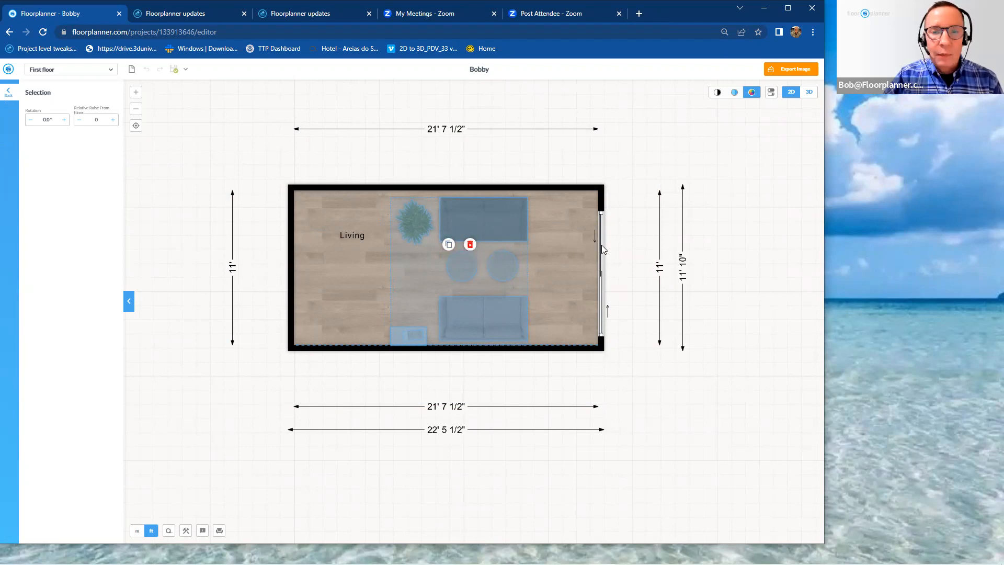
{"action": "mouse_move", "coordinate": [500, 194]}
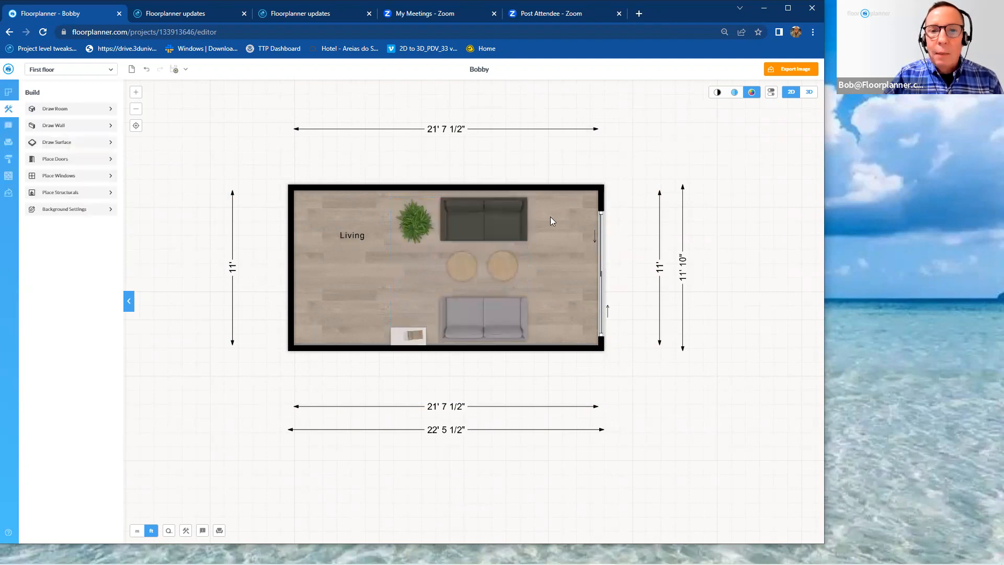
{"action": "left_click", "coordinate": [483, 218]}
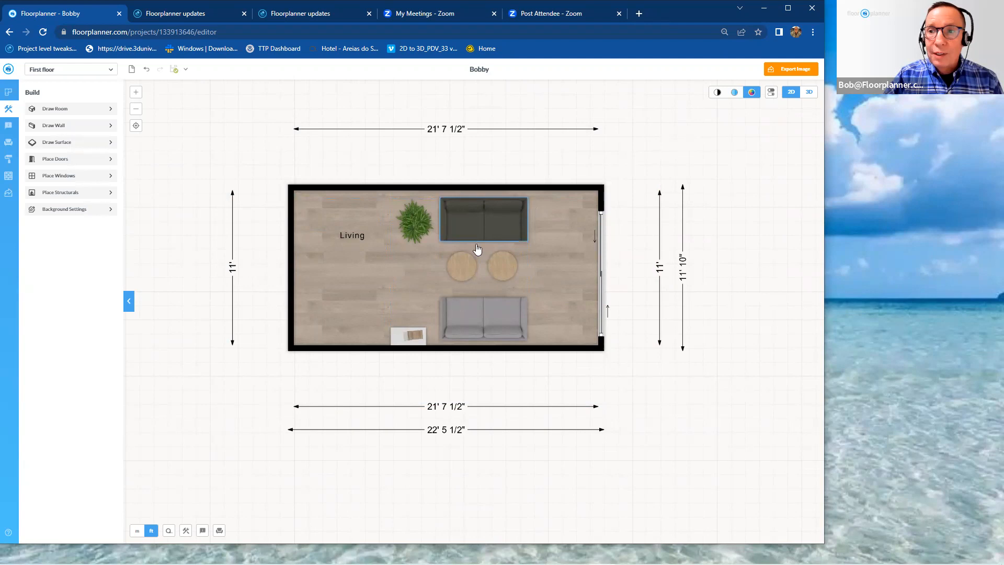
{"action": "left_click", "coordinate": [535, 293]}
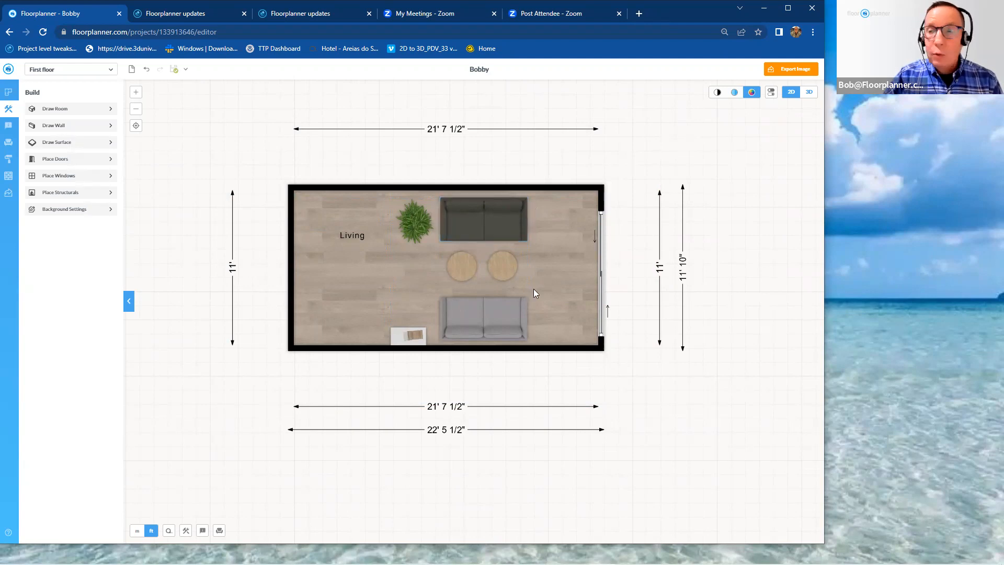
{"action": "mouse_move", "coordinate": [773, 116]}
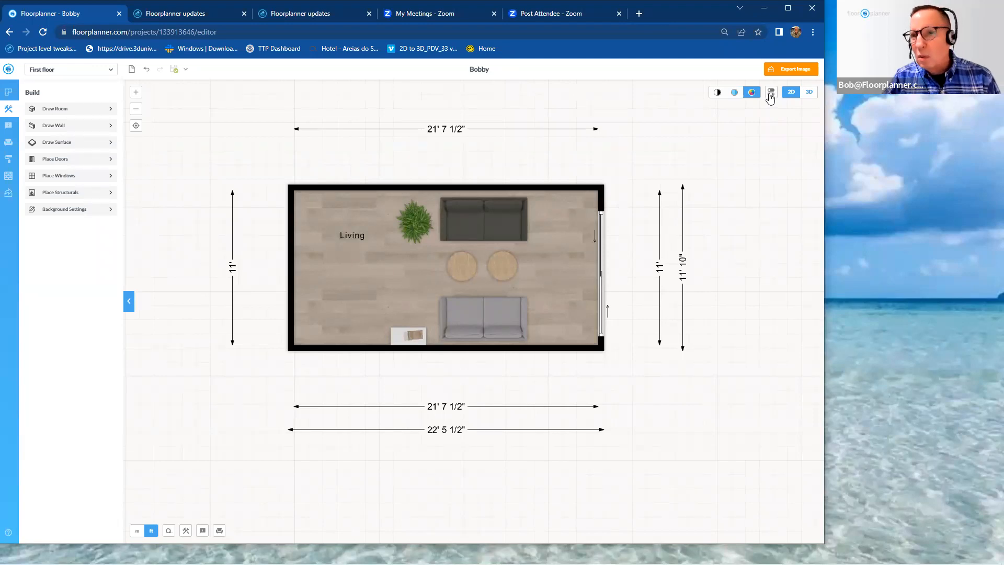
Step: Turn off Show furniture in the Furniture & structural view settings so the plan is empty
{"action": "left_click", "coordinate": [771, 93]}
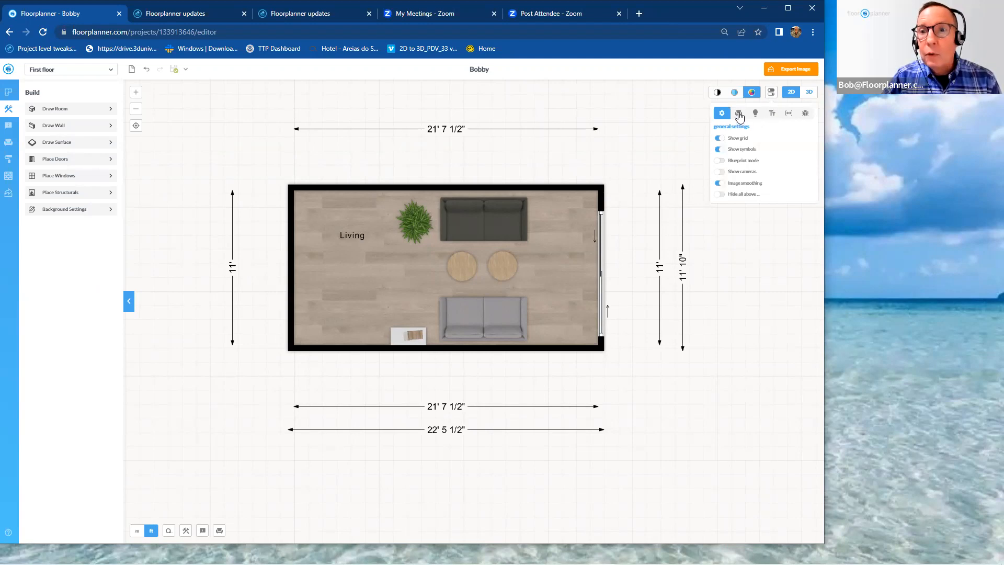
{"action": "left_click", "coordinate": [738, 113]}
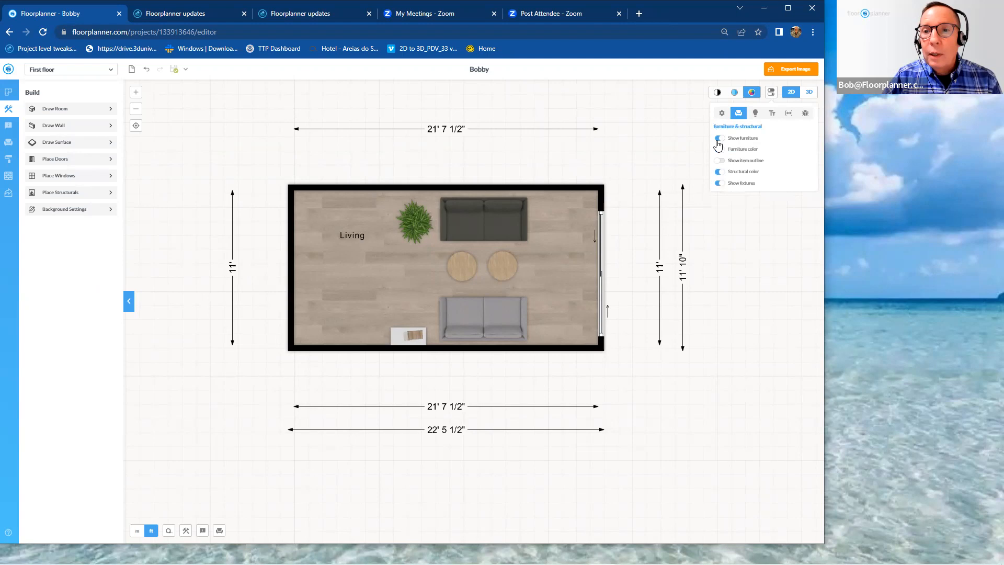
{"action": "left_click", "coordinate": [717, 139]}
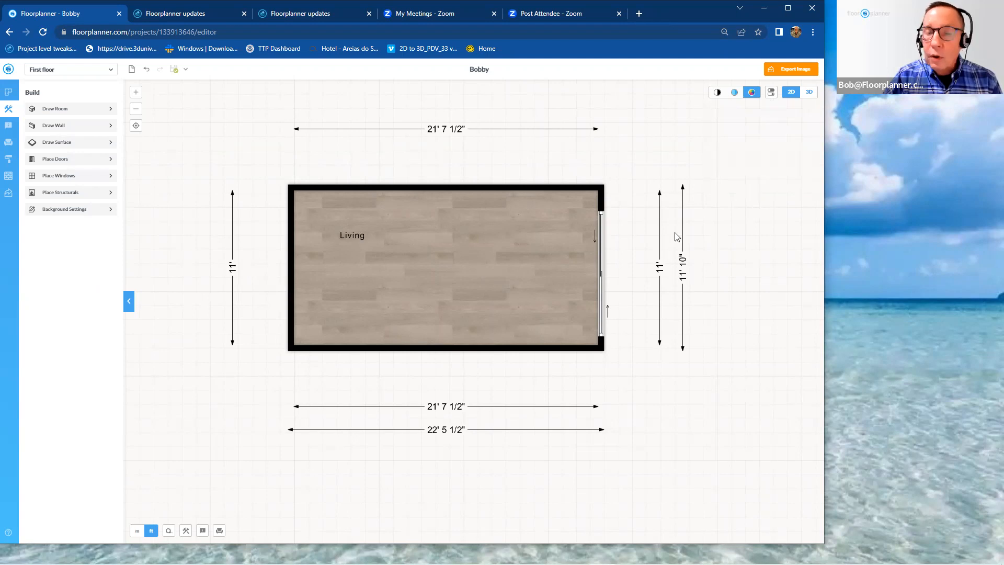
{"action": "mouse_move", "coordinate": [406, 184]}
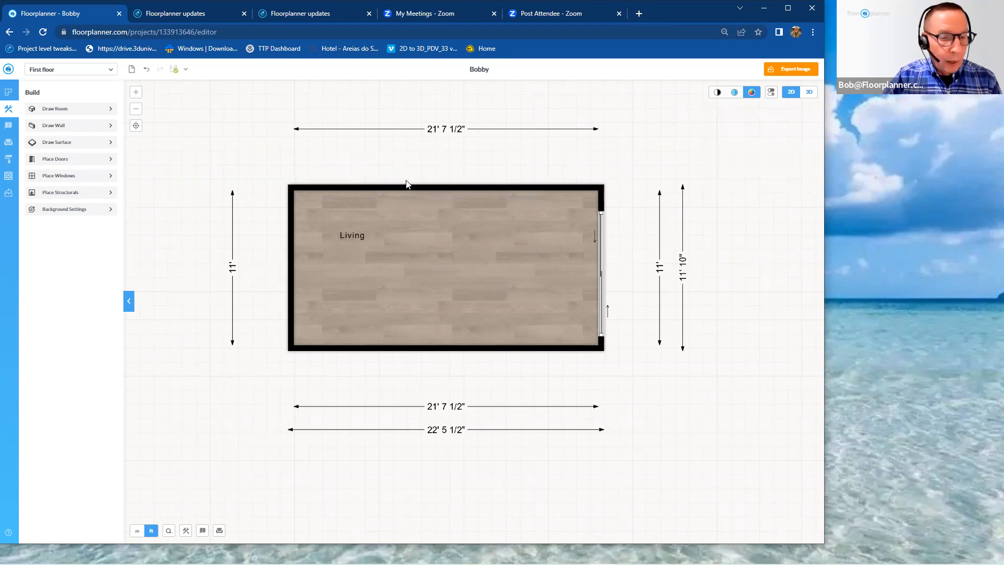
{"action": "mouse_move", "coordinate": [235, 135]}
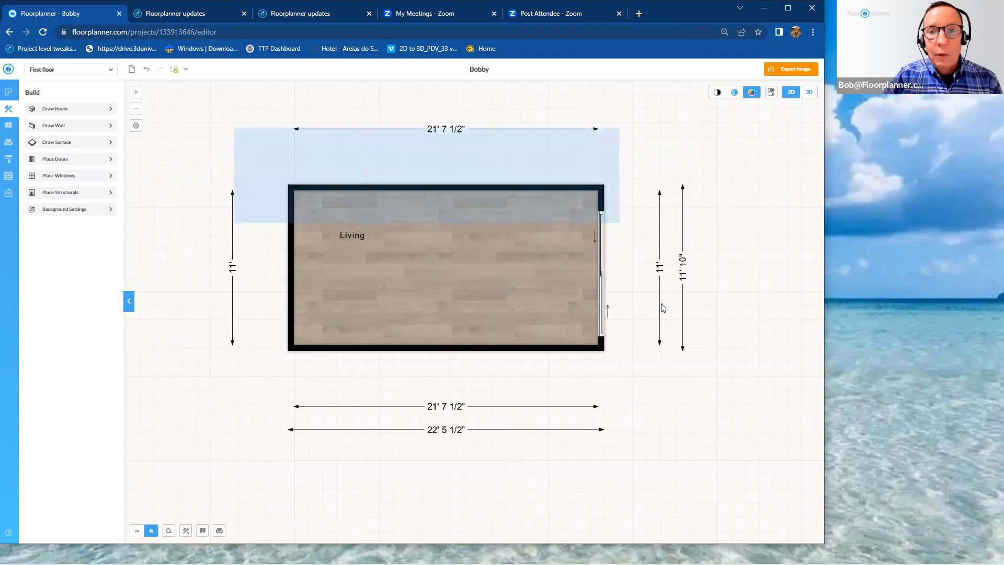
Step: Duplicate the selected living room and snap the copy below the original on a shared wall
{"action": "left_click", "coordinate": [445, 268]}
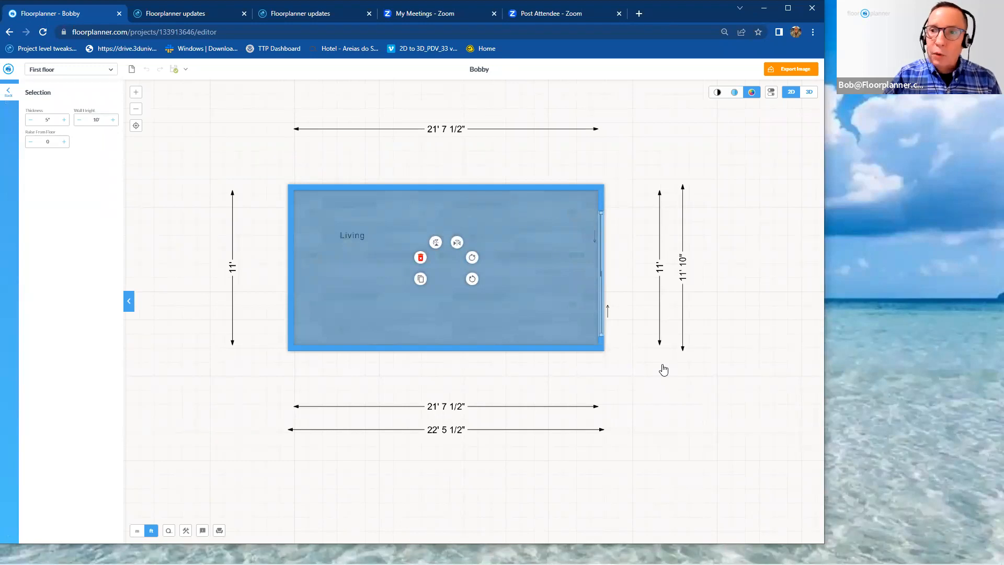
{"action": "mouse_move", "coordinate": [645, 308]}
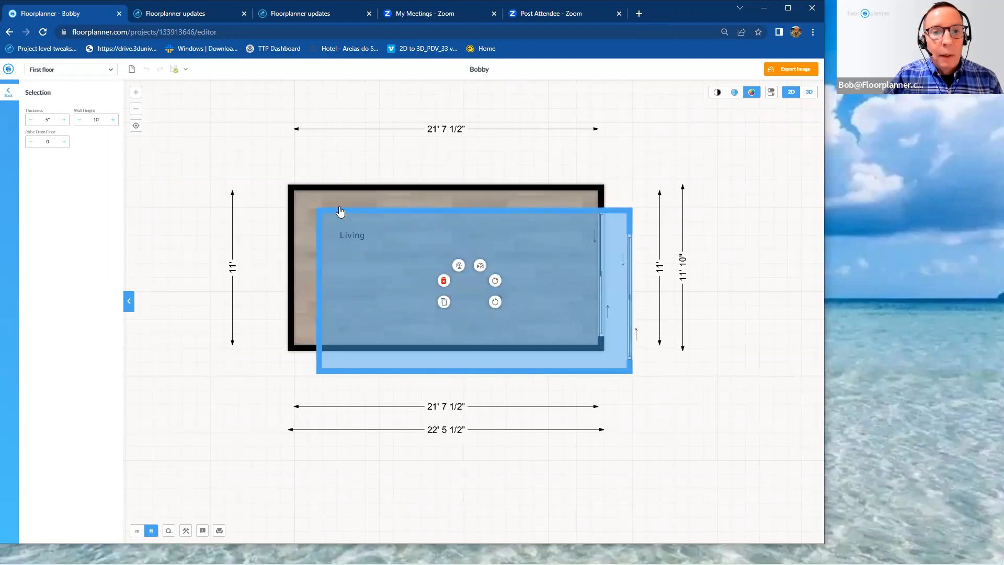
{"action": "left_click_drag", "start_coordinate": [341, 211], "coordinate": [332, 318]}
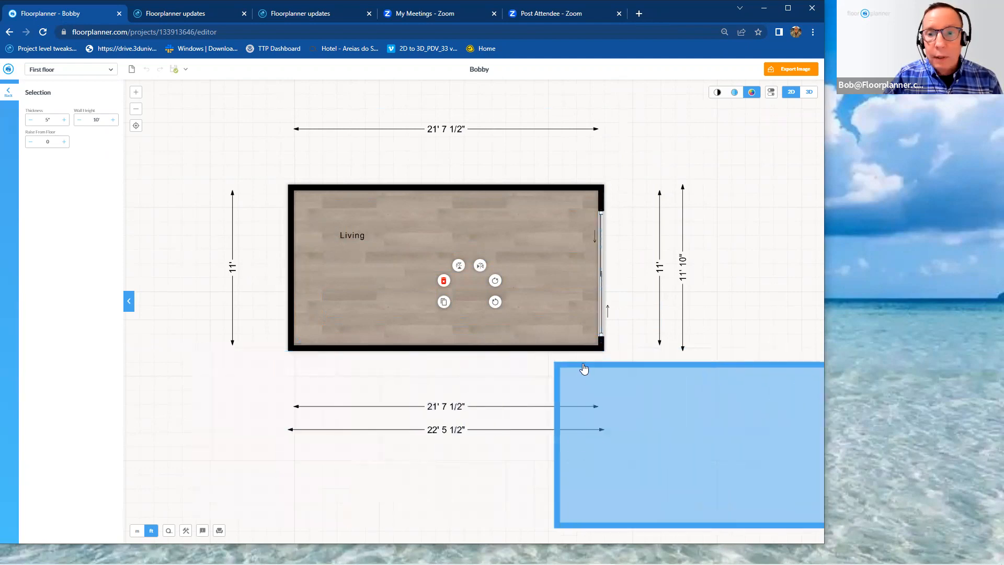
{"action": "left_click_drag", "start_coordinate": [583, 368], "coordinate": [602, 351]}
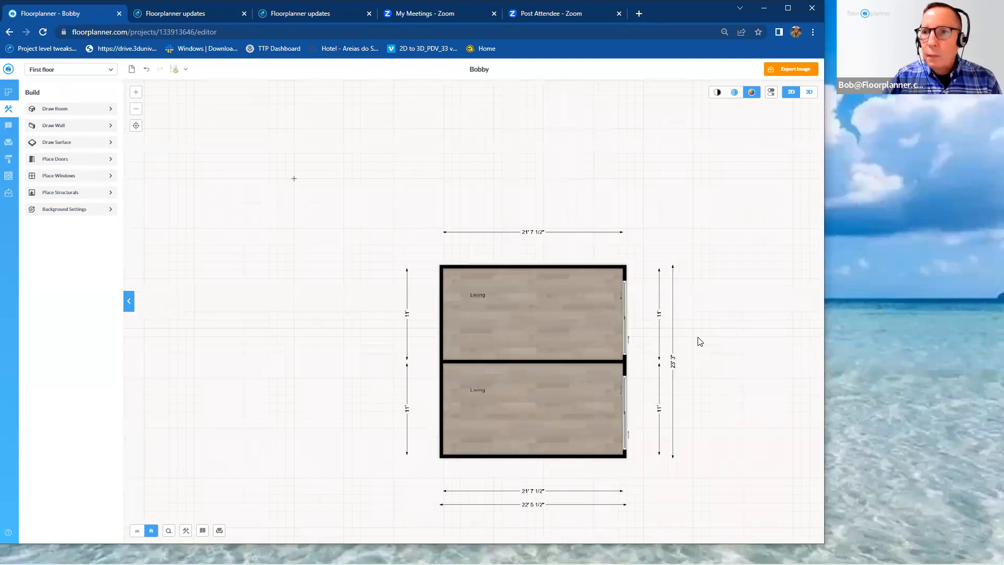
{"action": "mouse_move", "coordinate": [709, 308]}
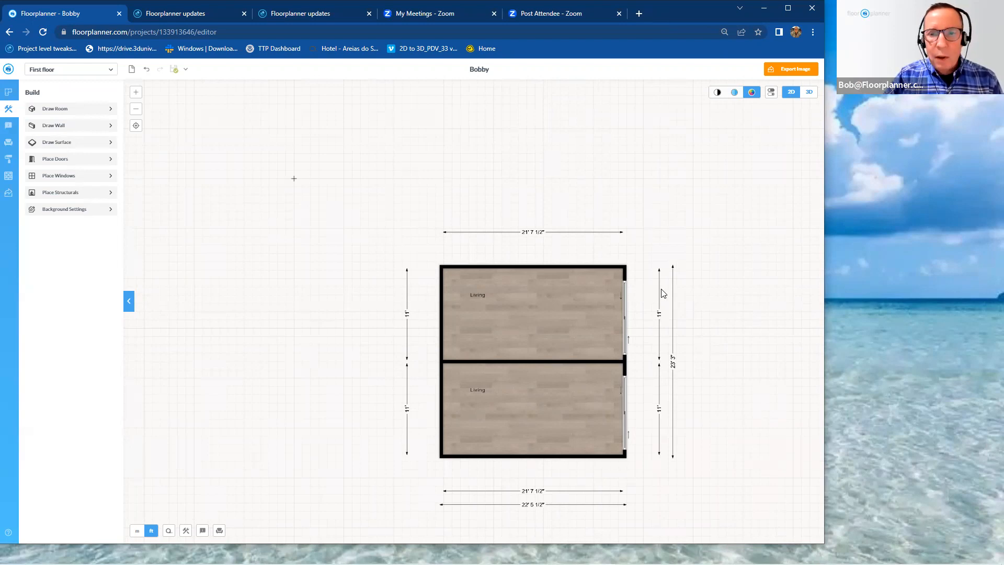
{"action": "mouse_move", "coordinate": [453, 252]}
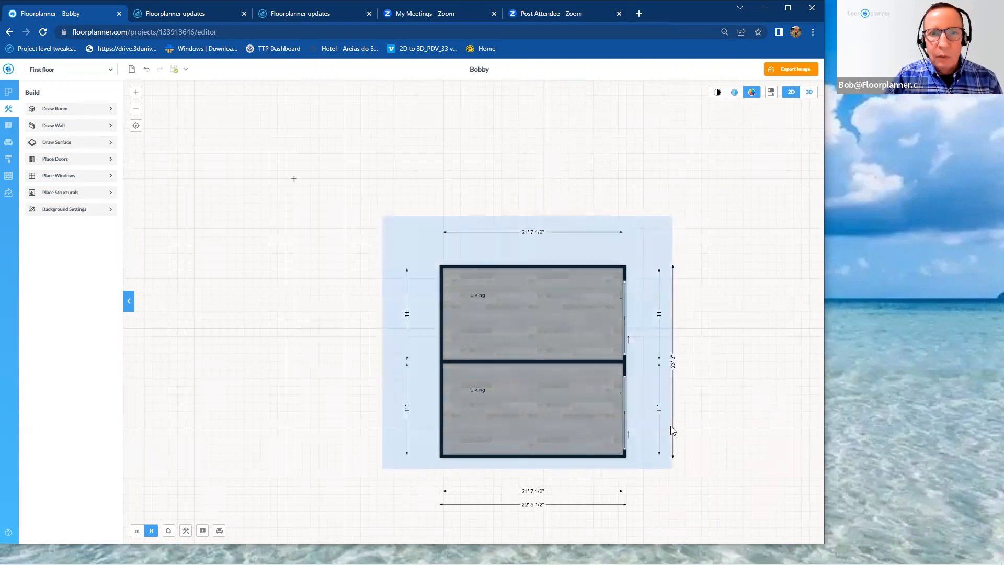
Step: Select both rooms and turn Show furniture back on in the upper living room
{"action": "left_click", "coordinate": [531, 313]}
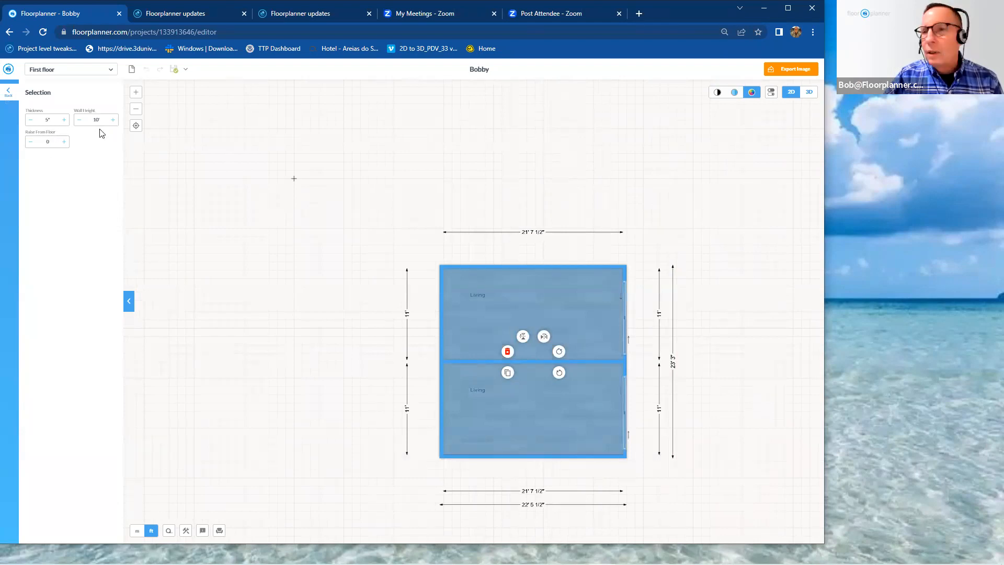
{"action": "mouse_move", "coordinate": [369, 175]}
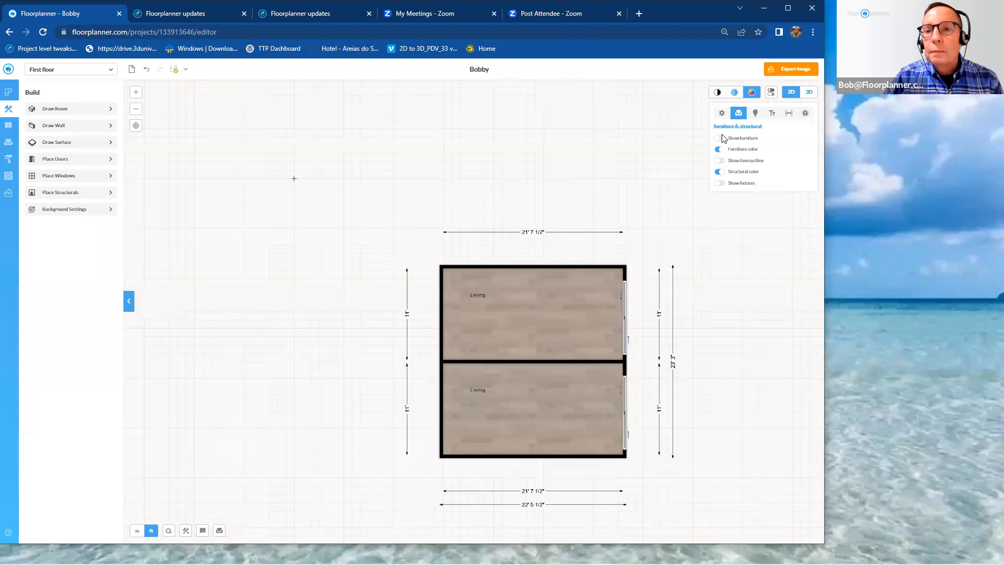
{"action": "left_click", "coordinate": [717, 138]}
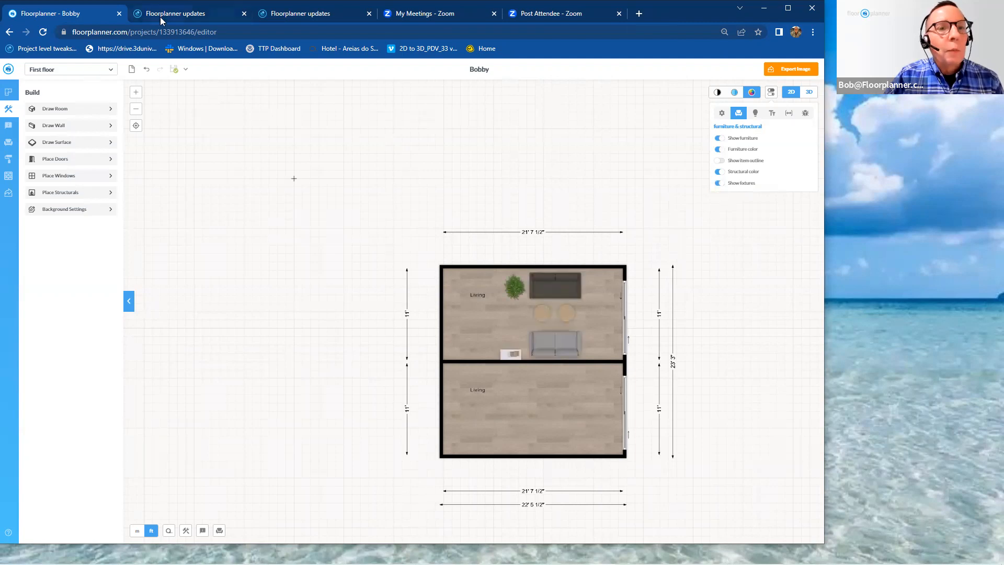
Step: Switch to the Floorplanner updates page and scroll to the 2023 Pricing update post
{"action": "left_click", "coordinate": [175, 12]}
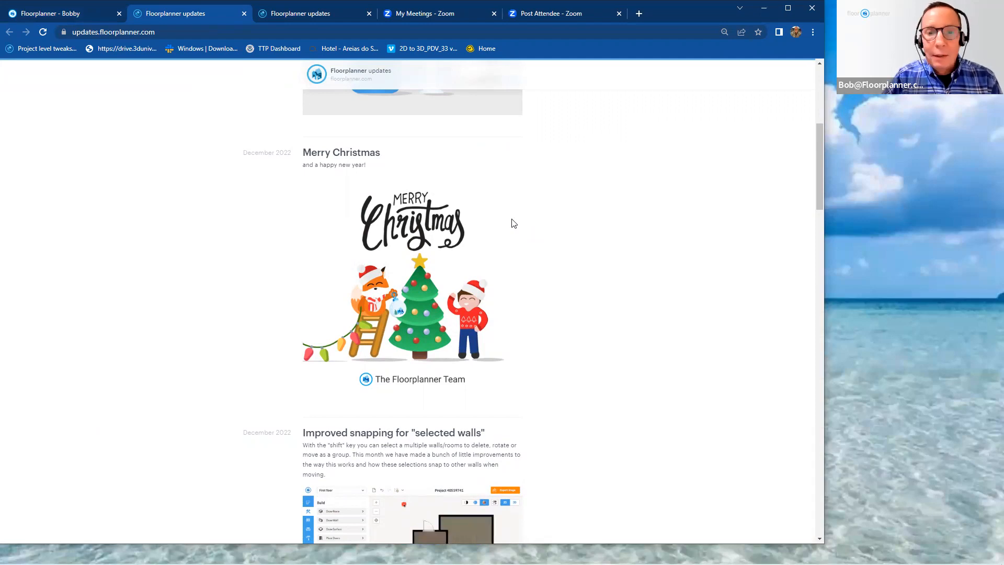
{"action": "scroll", "scroll_direction": "down", "scroll_amount": 3}
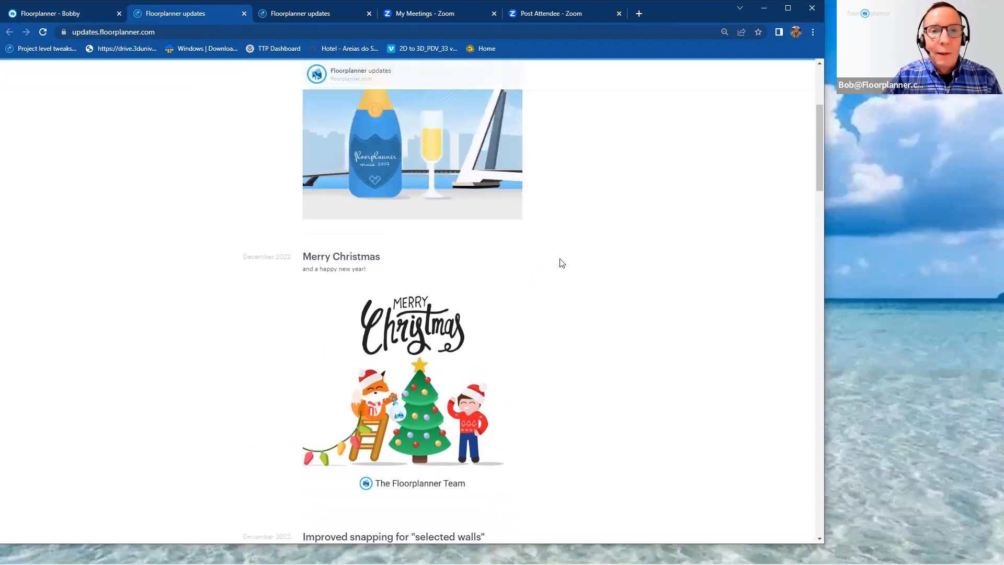
{"action": "scroll", "scroll_direction": "up", "scroll_amount": 3}
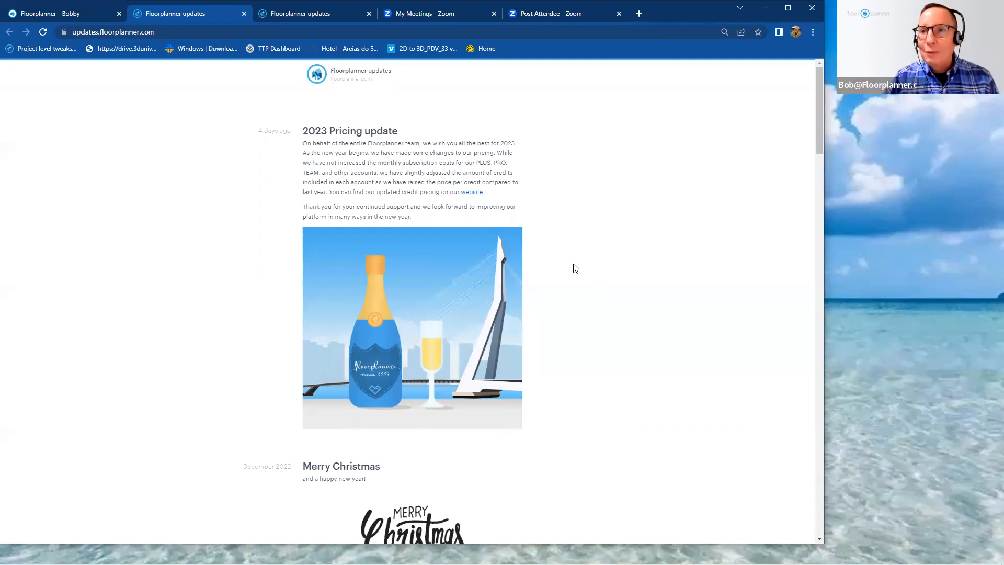
{"action": "mouse_move", "coordinate": [616, 415]}
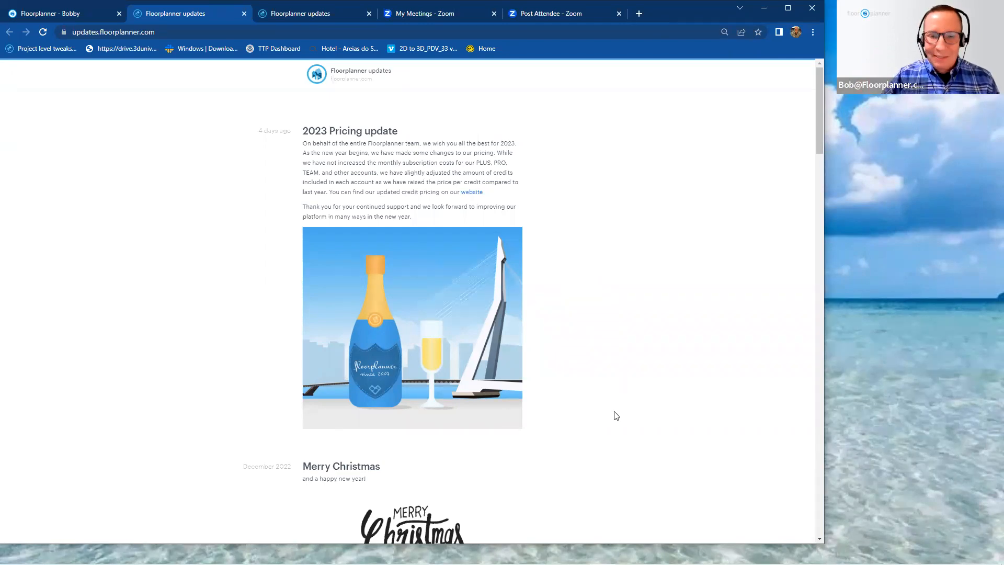